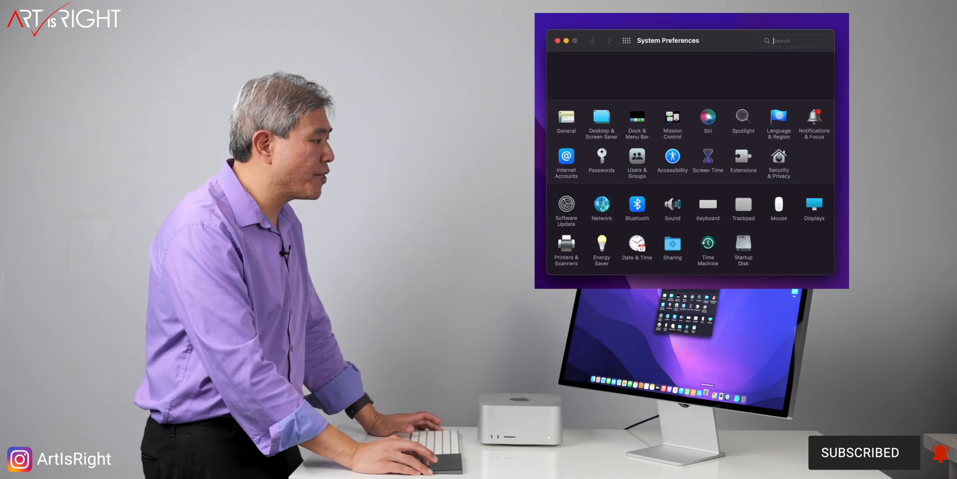
# - Open Displays for the Studio Display and view its Presets pop-up list
pyautogui.click(813, 205)
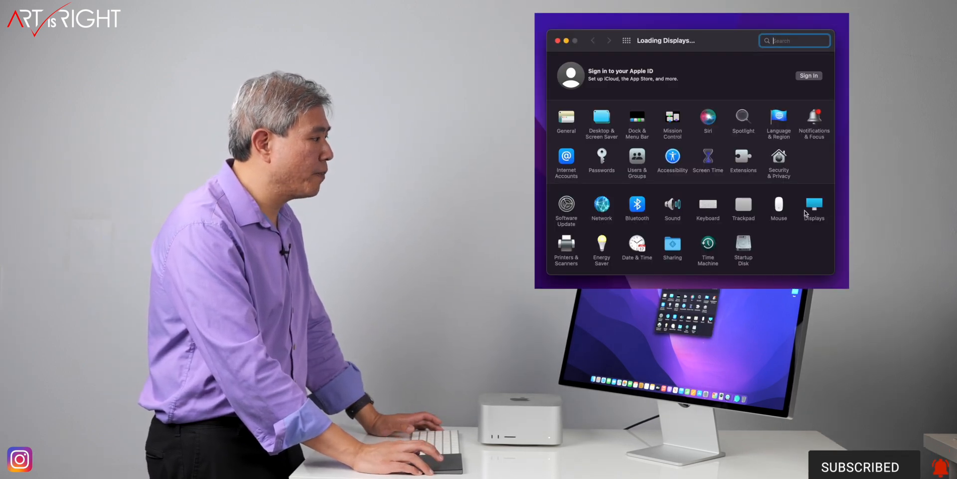
pyautogui.click(814, 206)
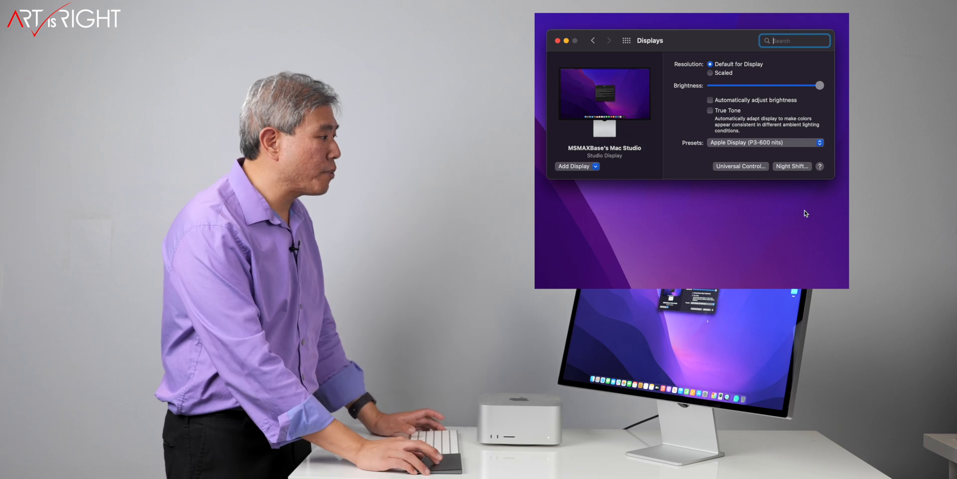
pyautogui.click(764, 142)
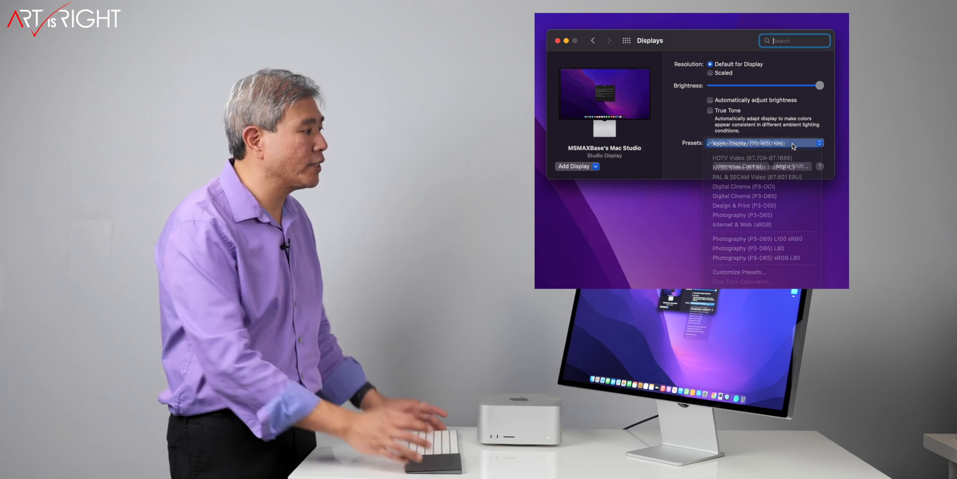
pyautogui.click(763, 142)
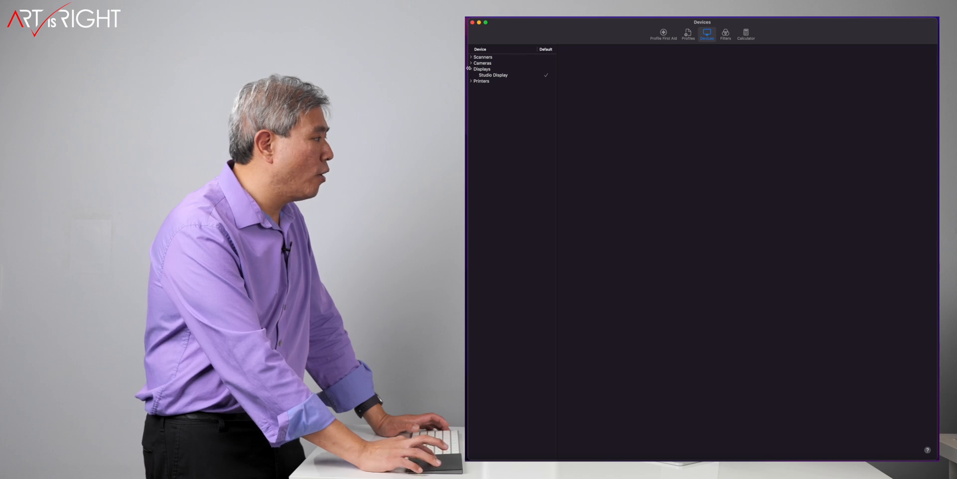
pyautogui.click(492, 74)
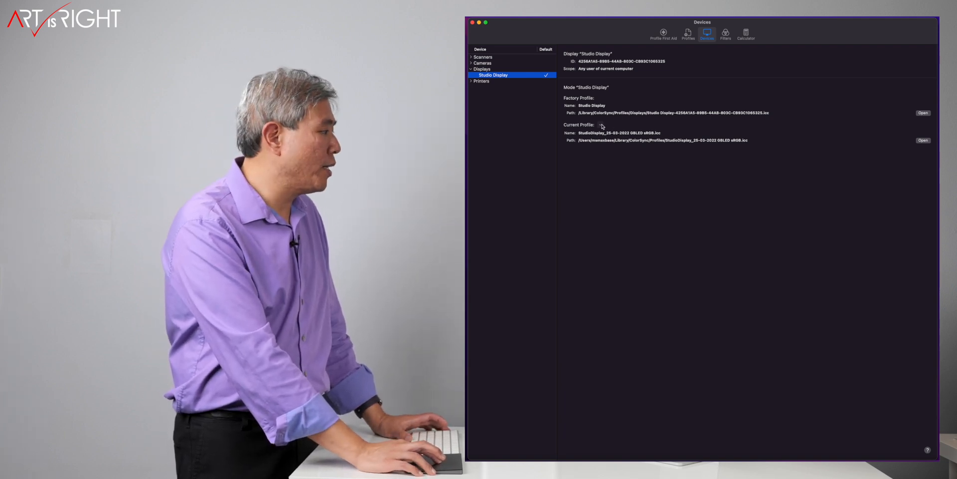
pyautogui.click(601, 125)
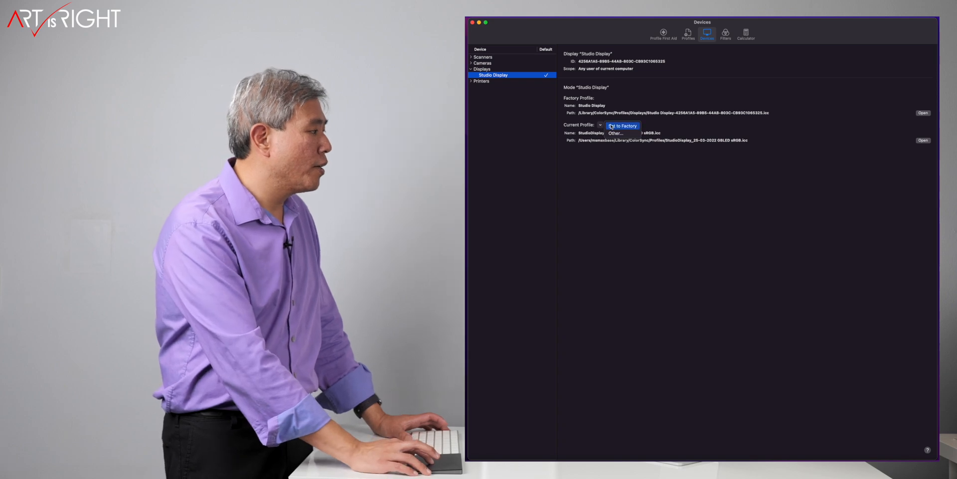
pyautogui.moveTo(615, 133)
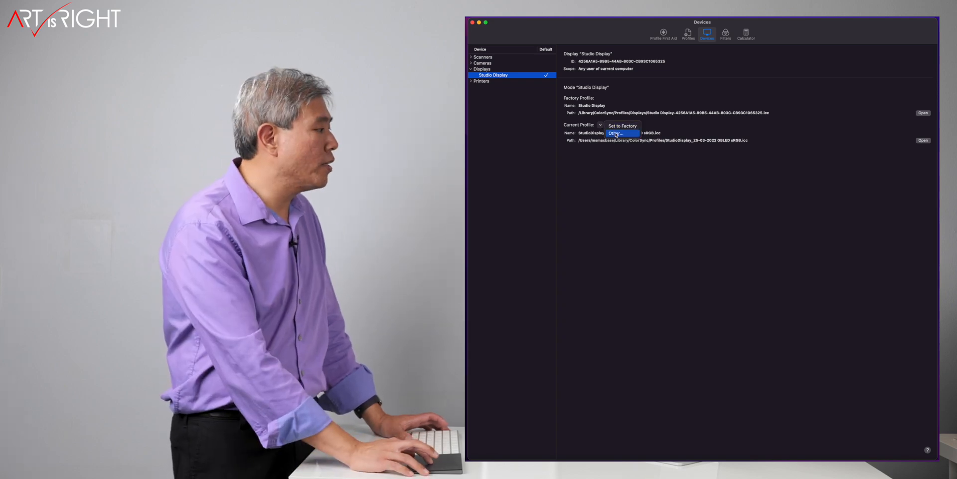
pyautogui.click(614, 133)
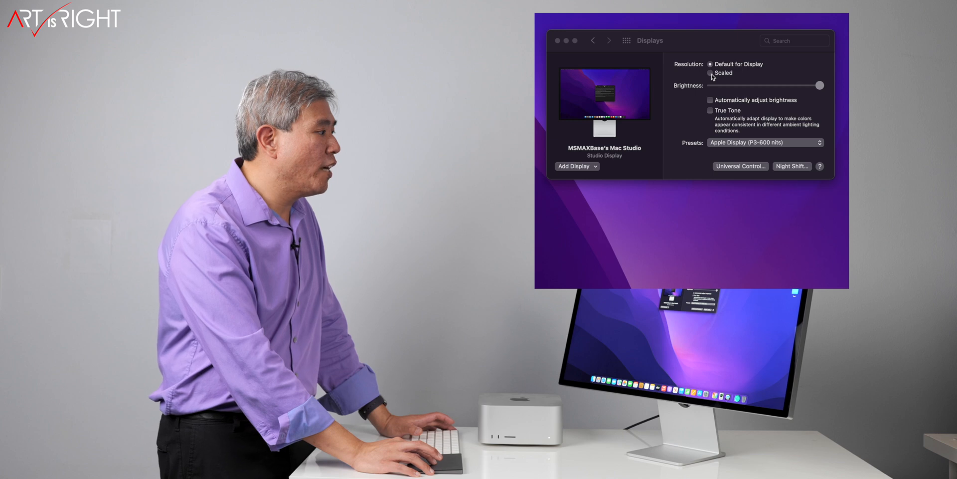
# - Set resolution to Scaled, try the 2880 × 1620 size, then return to Default
pyautogui.click(795, 41)
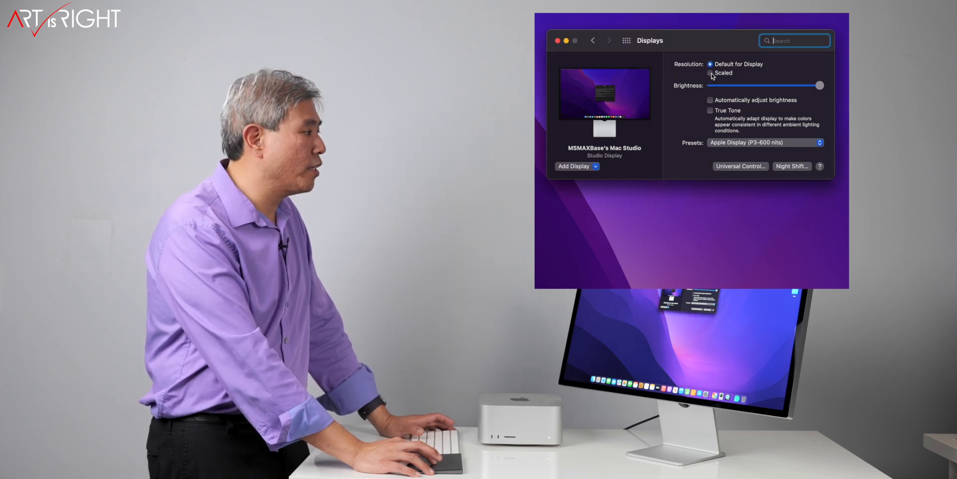
pyautogui.click(710, 73)
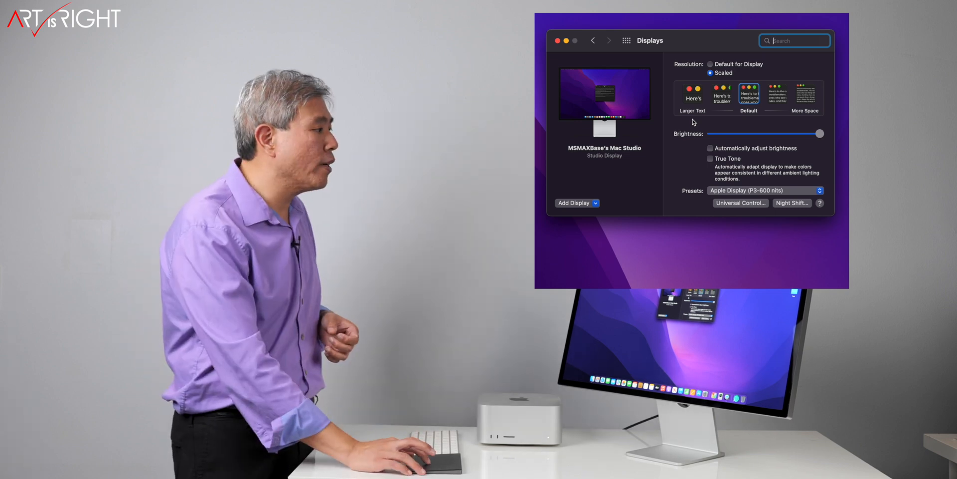
pyautogui.moveTo(799, 120)
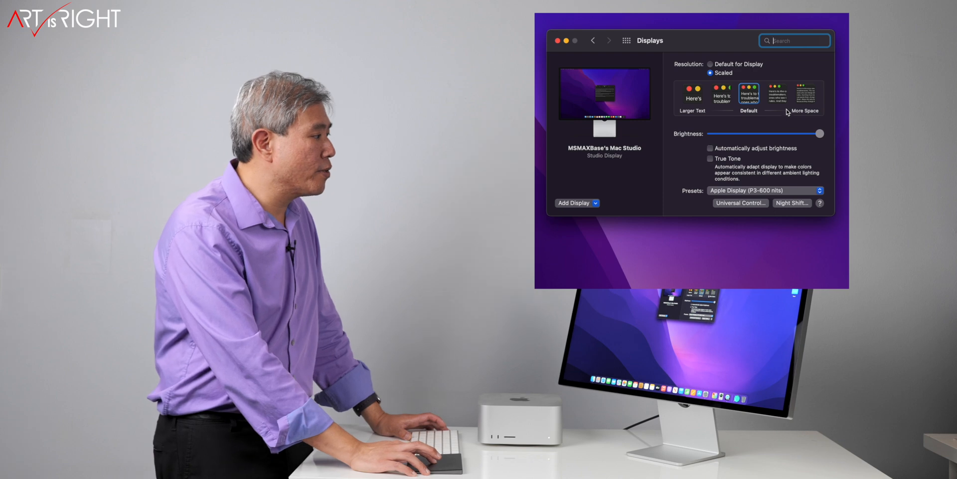
pyautogui.click(777, 98)
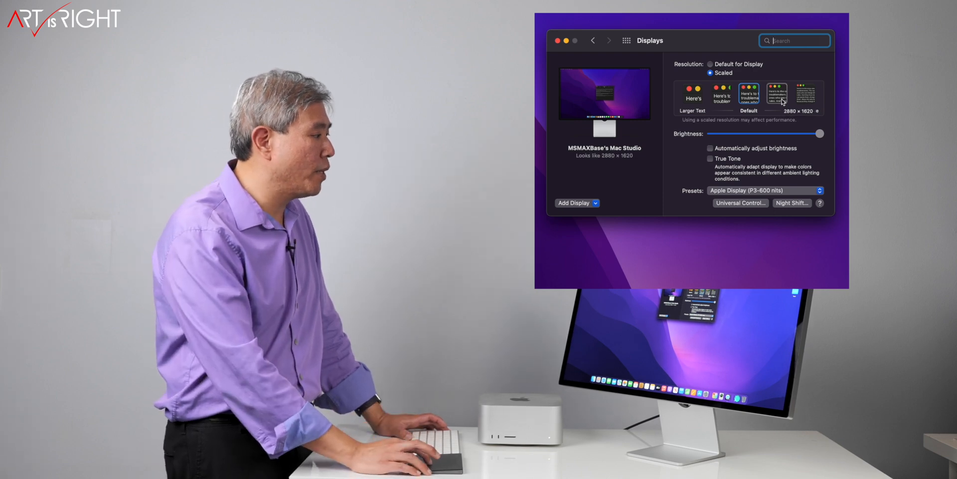
pyautogui.click(806, 95)
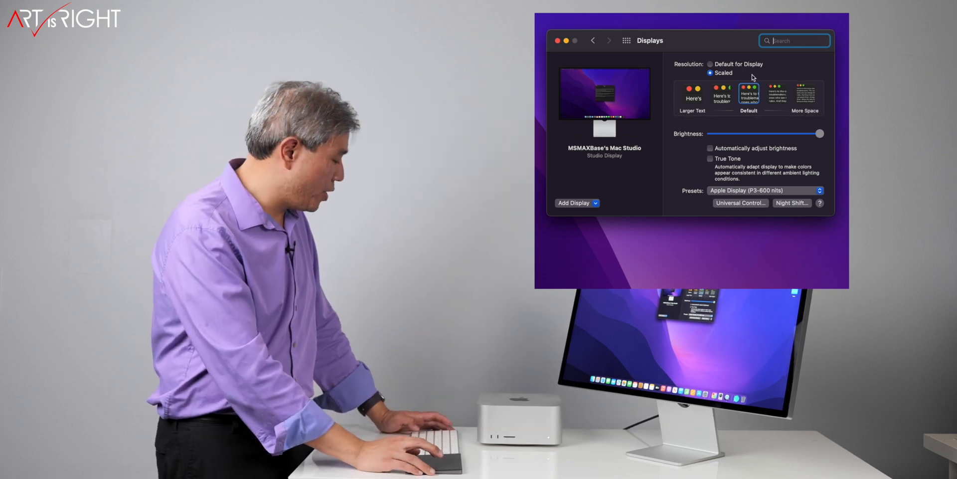
pyautogui.click(709, 72)
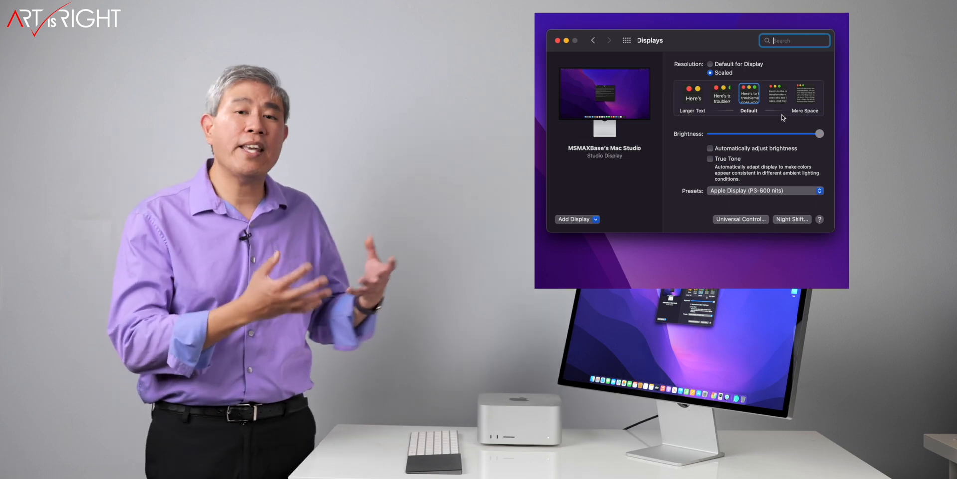
pyautogui.click(777, 95)
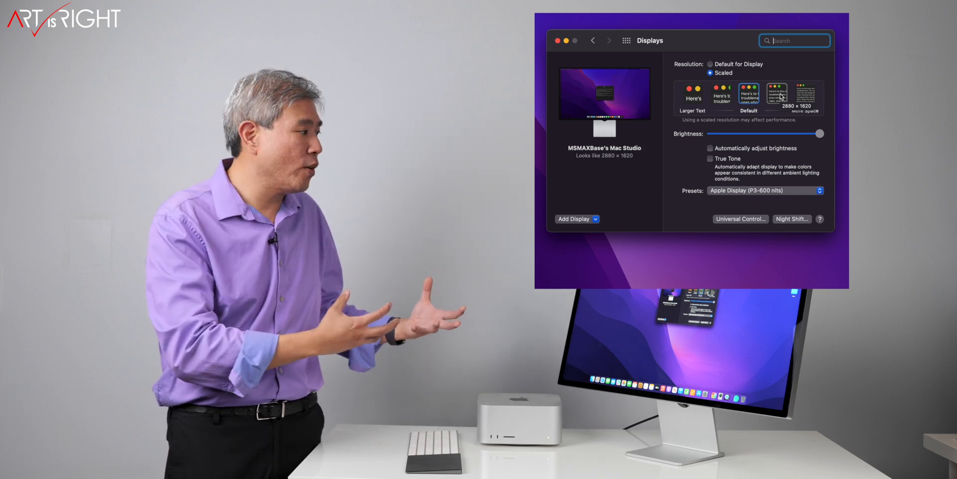
pyautogui.click(805, 96)
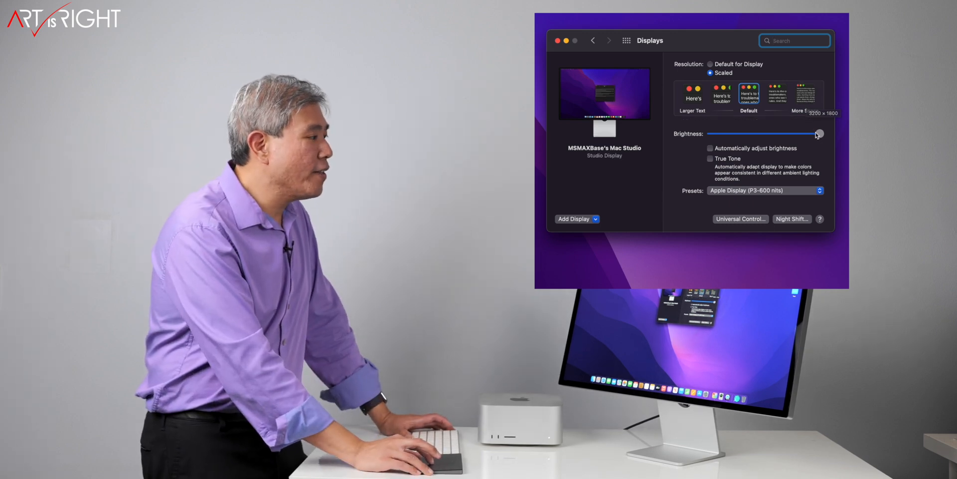
# - Lower brightness to about three-quarters and try toggling automatic brightness and True Tone
pyautogui.moveTo(818, 133); pyautogui.dragTo(767, 134)
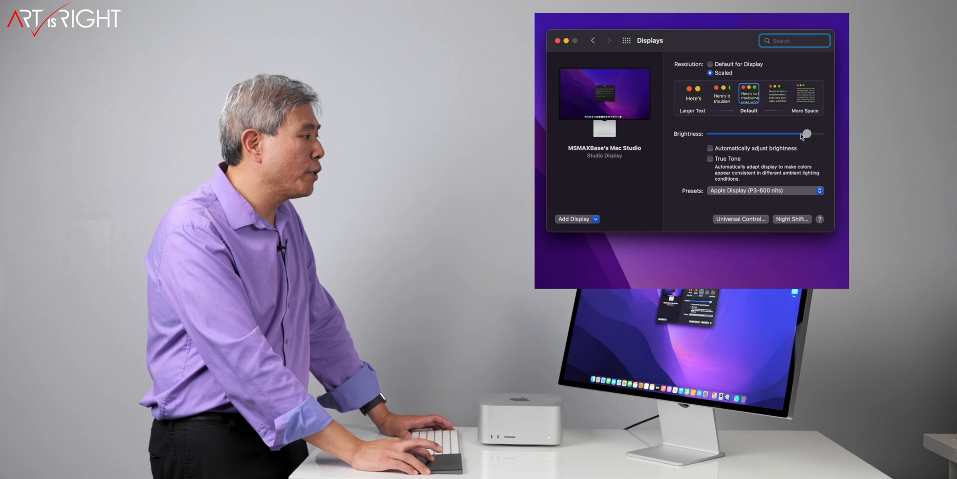
pyautogui.moveTo(807, 133); pyautogui.dragTo(752, 133)
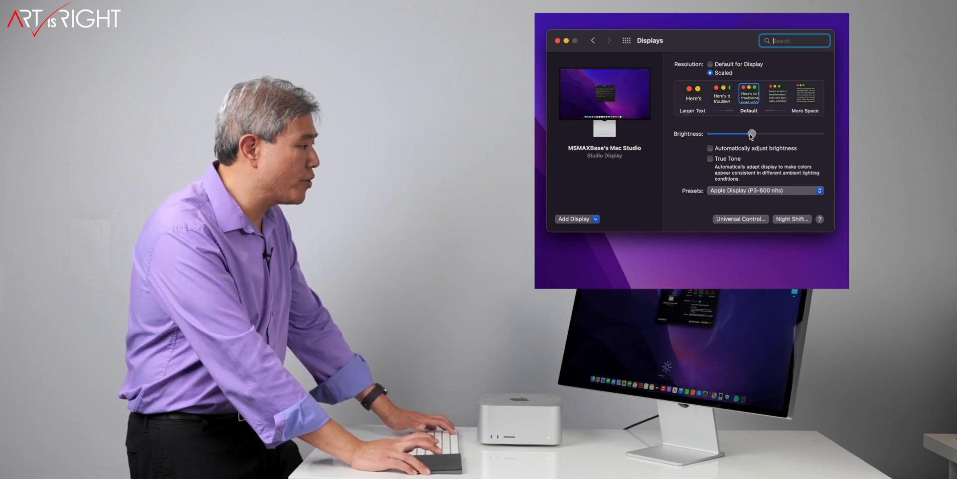
pyautogui.moveTo(750, 133); pyautogui.dragTo(786, 133)
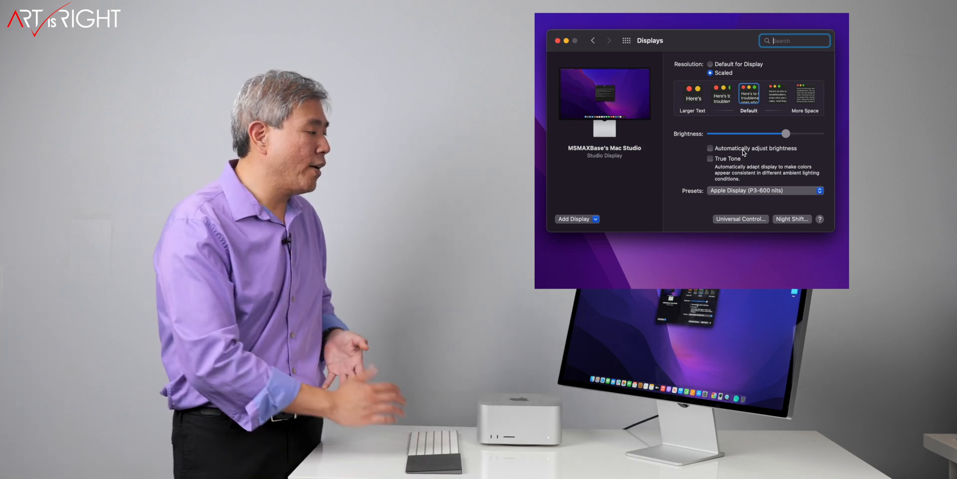
pyautogui.click(709, 148)
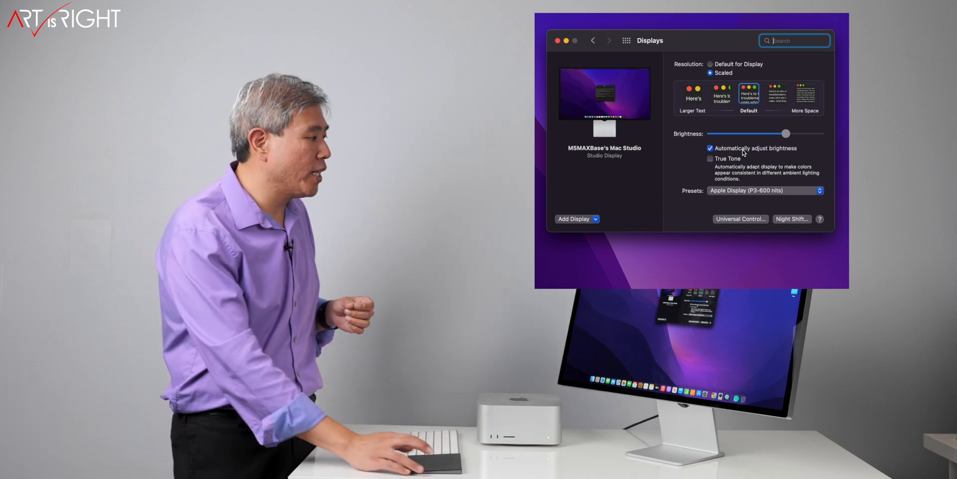
pyautogui.click(710, 158)
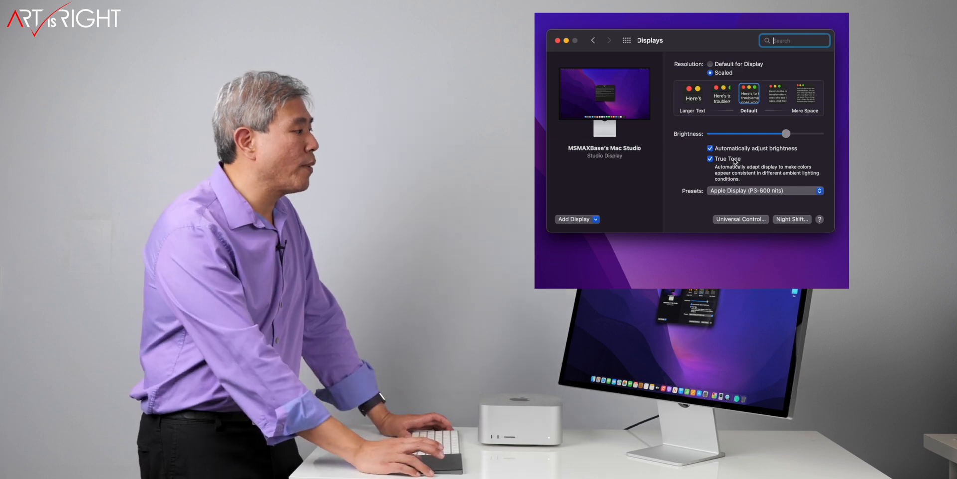
pyautogui.click(710, 148)
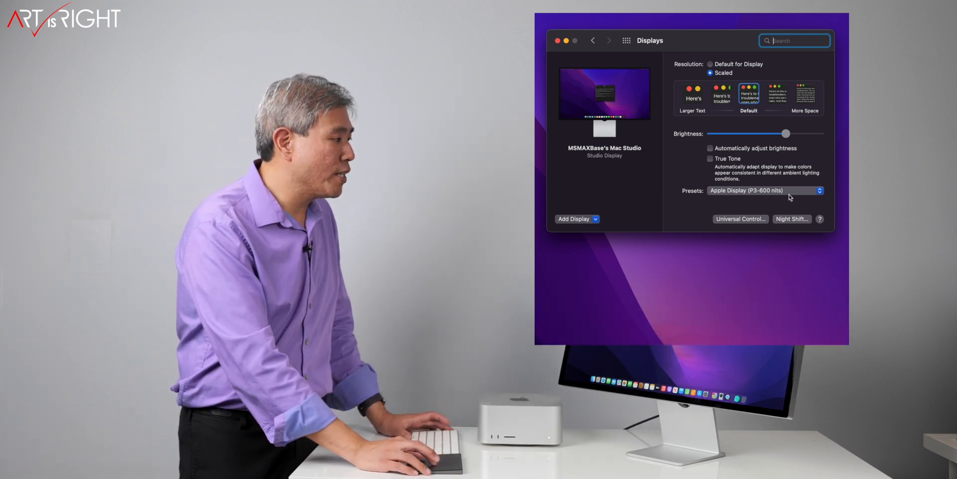
# - Nudge brightness slightly lower, toggle automatic brightness on and off, and reopen the presets list
pyautogui.click(764, 190)
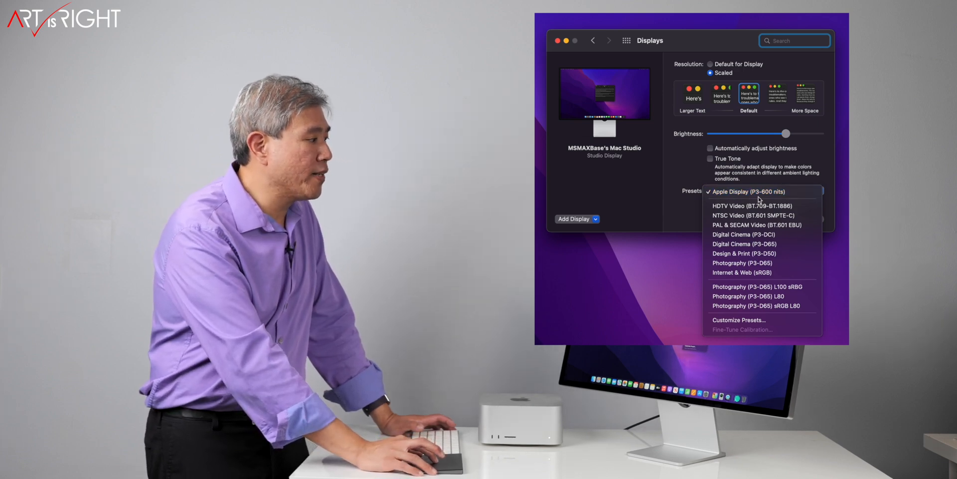
pyautogui.click(761, 191)
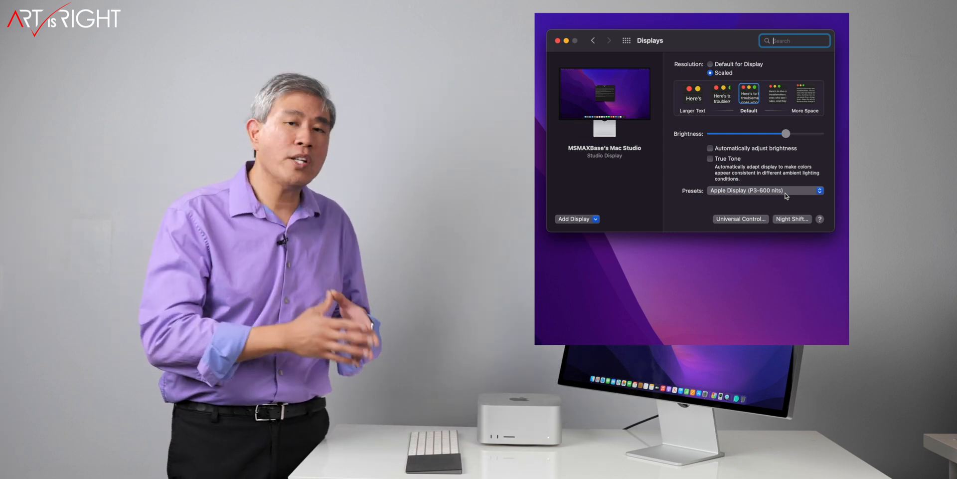
pyautogui.moveTo(785, 133); pyautogui.dragTo(807, 133)
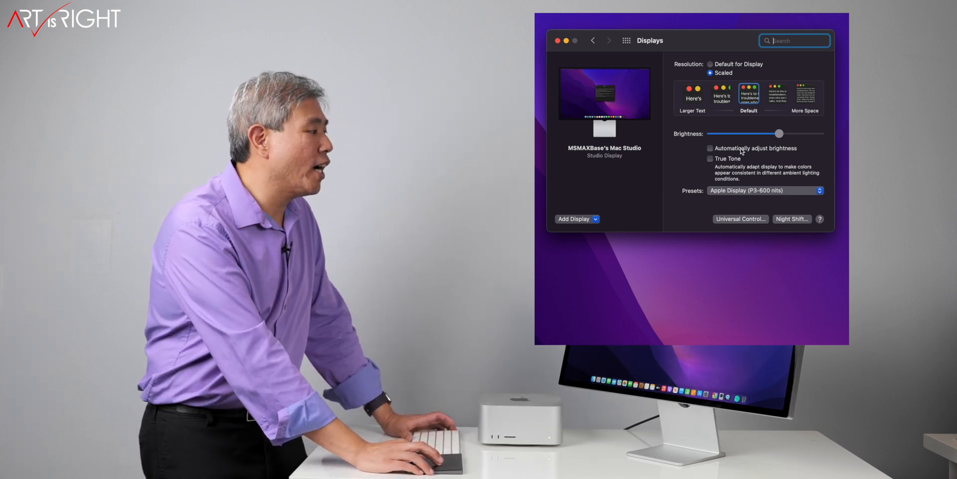
pyautogui.click(710, 148)
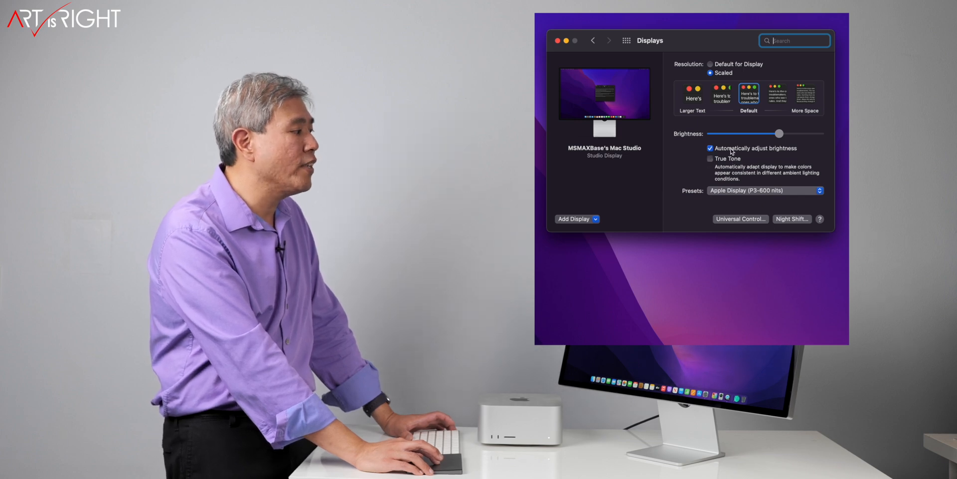
pyautogui.click(710, 148)
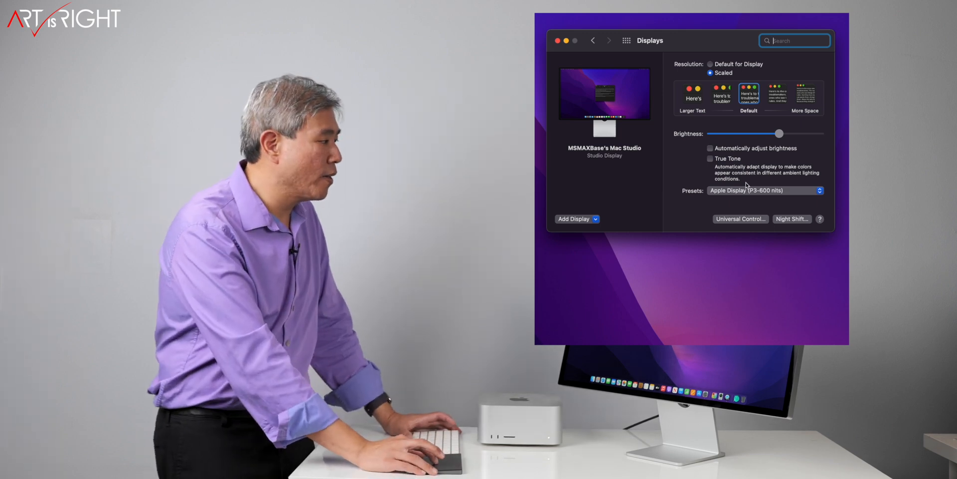
pyautogui.click(765, 189)
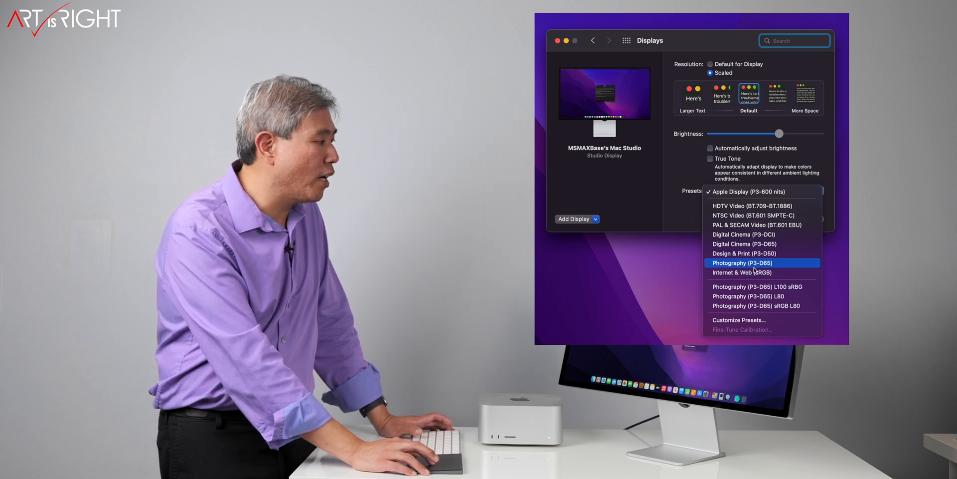
pyautogui.moveTo(762, 269)
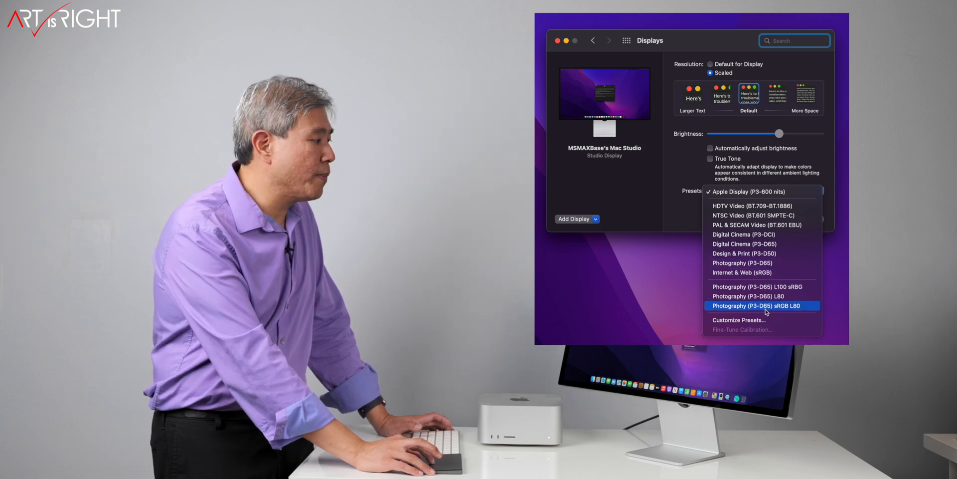
pyautogui.moveTo(726, 321)
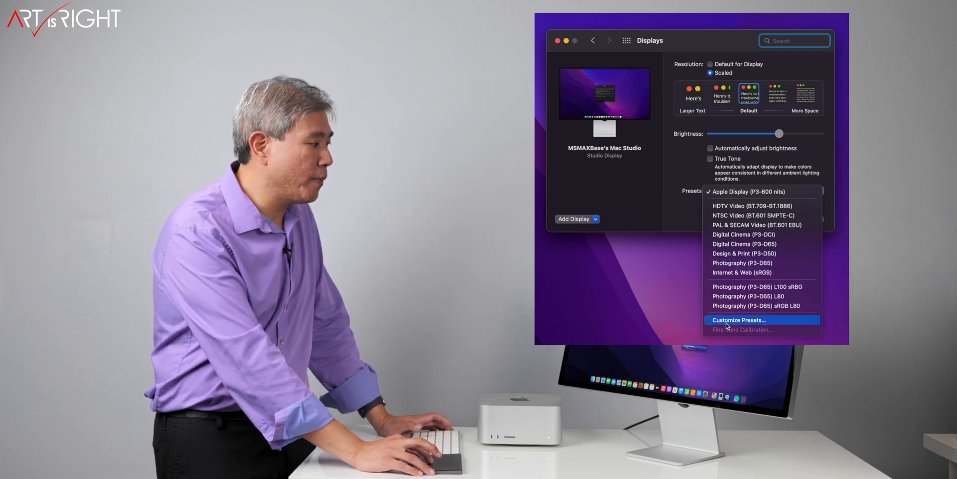
pyautogui.moveTo(732, 296)
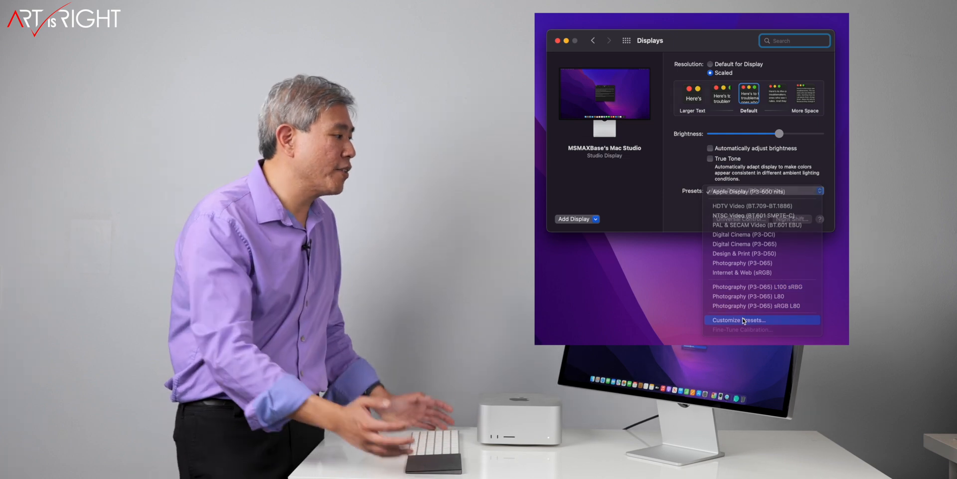
# - In Customize Presets, delete the Photography (P3-D65) L100 sRGB preset
pyautogui.click(739, 319)
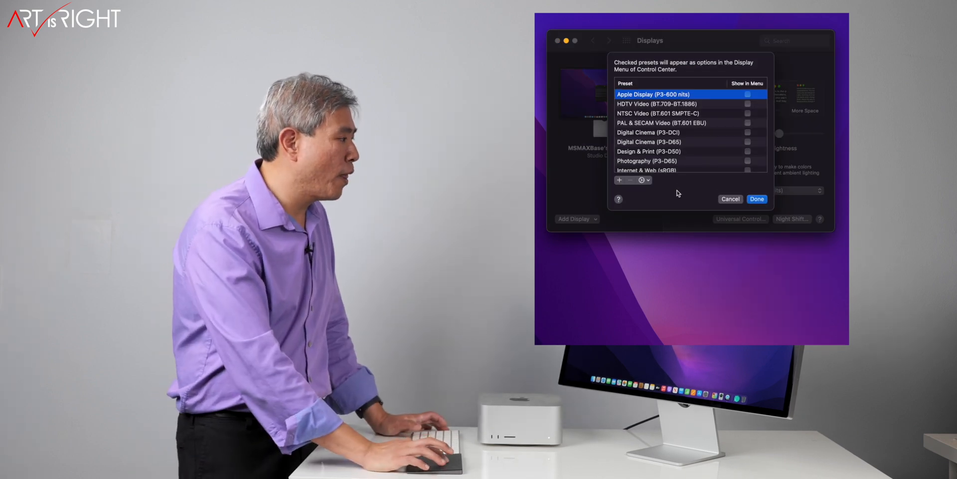
pyautogui.scroll(-3)
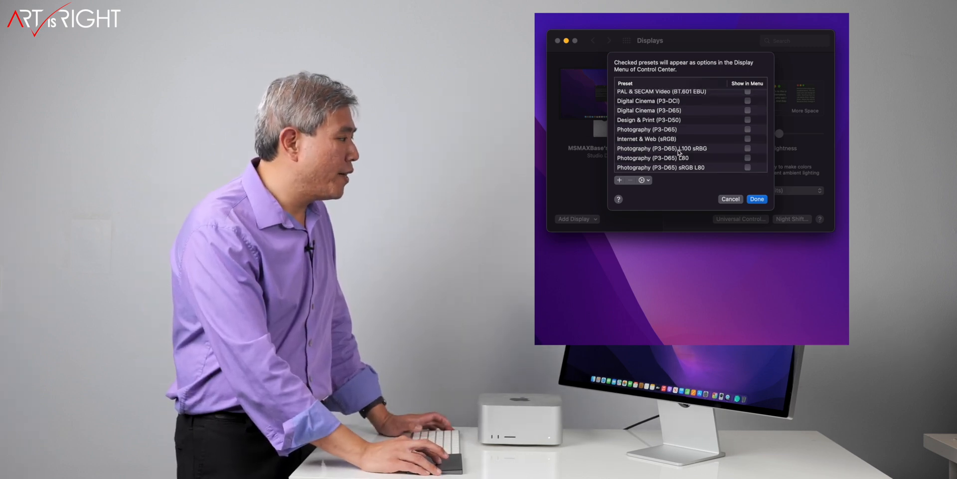
pyautogui.click(663, 148)
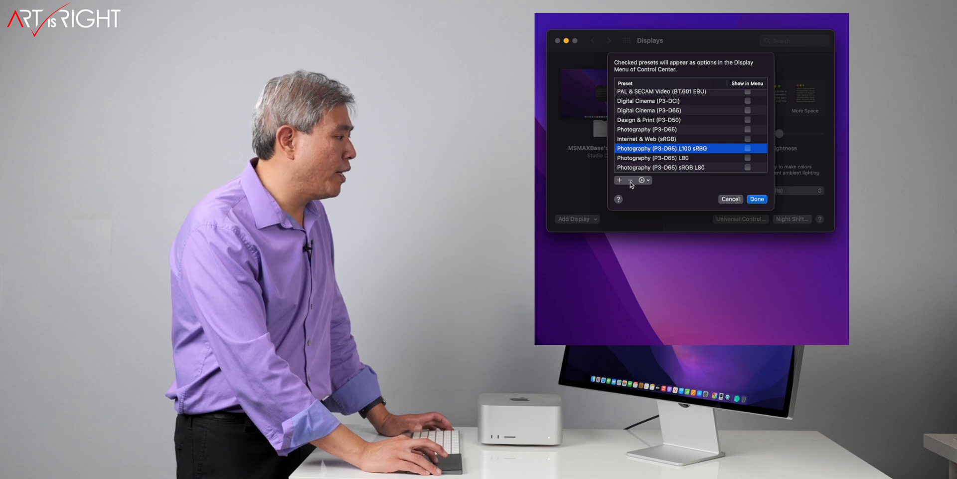
pyautogui.click(632, 179)
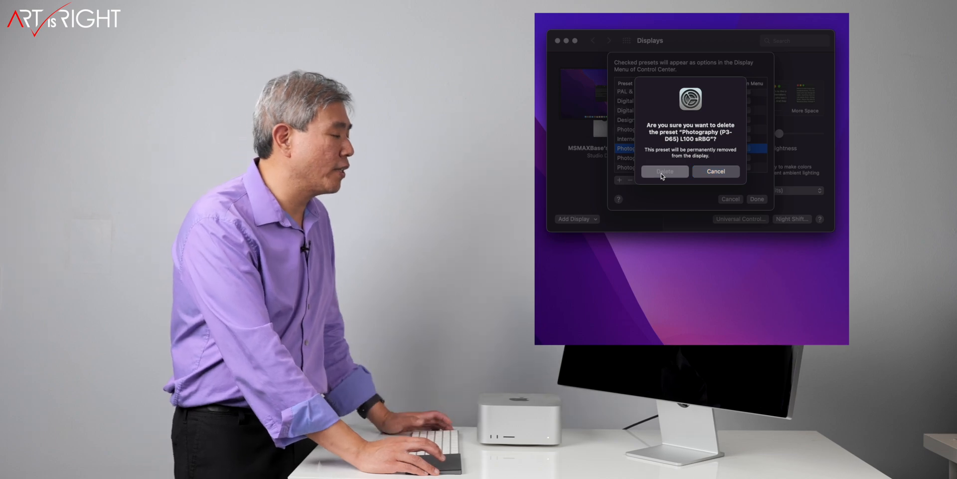
pyautogui.click(663, 171)
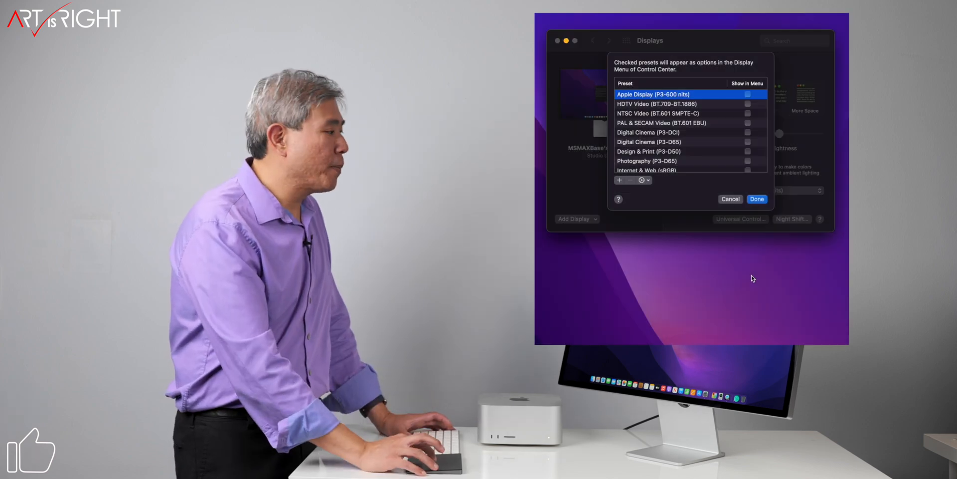
# - Select Photography (P3-D65) and duplicate it into a new editable preset
pyautogui.scroll(-3)
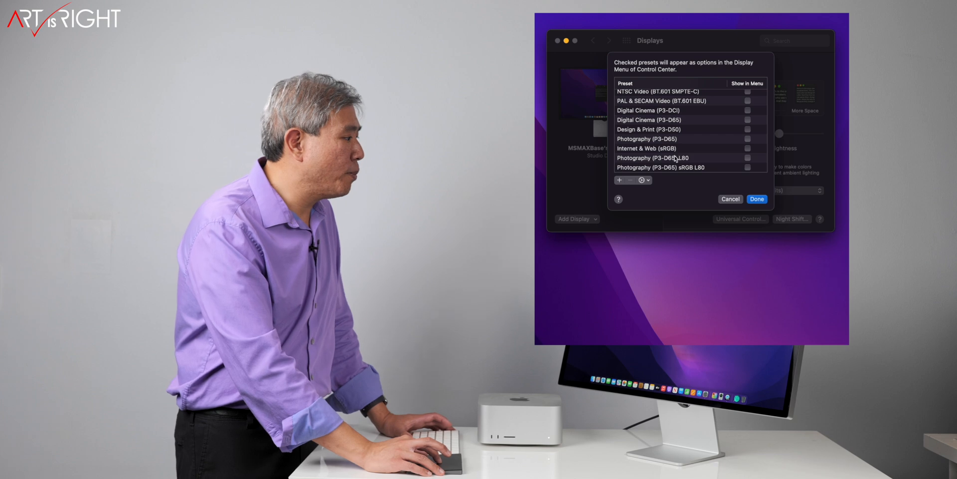
pyautogui.click(653, 139)
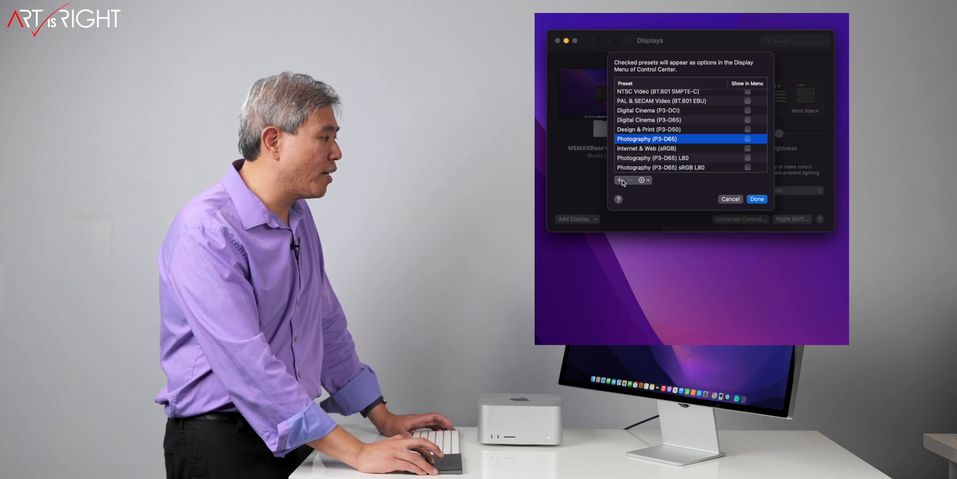
pyautogui.click(620, 180)
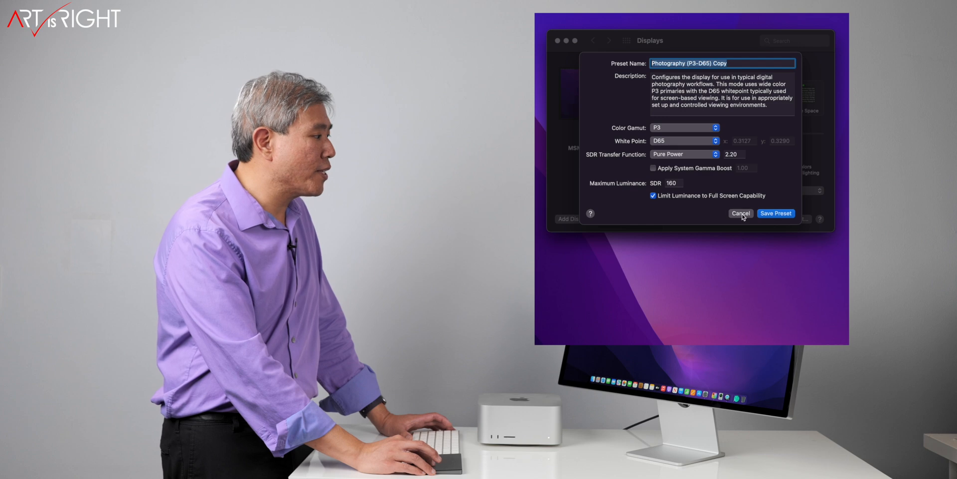
pyautogui.click(740, 213)
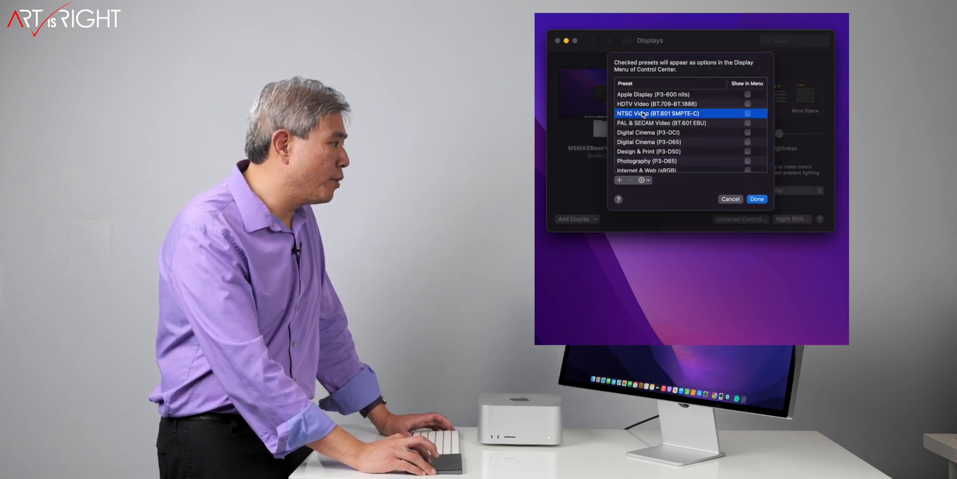
pyautogui.click(656, 103)
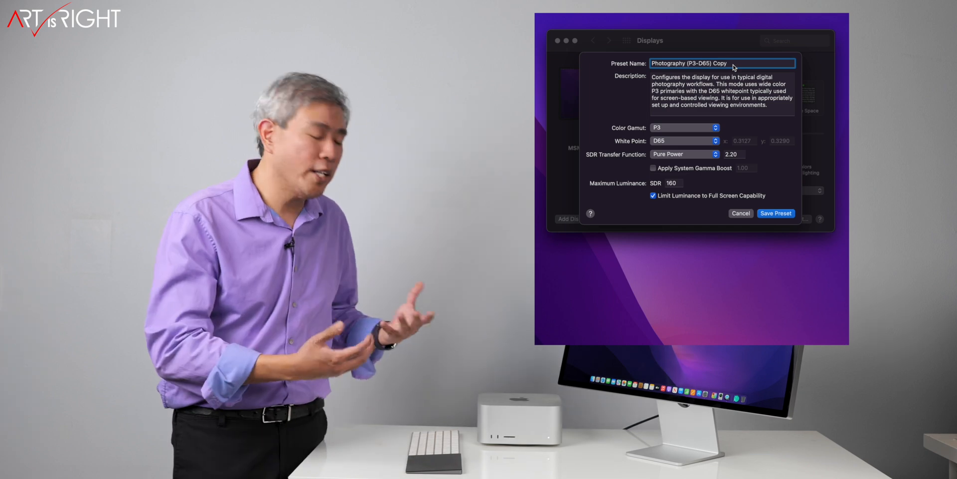
# - Replace 'Copy' in the preset name with 'L100 sRGB'
pyautogui.press('Backspace')
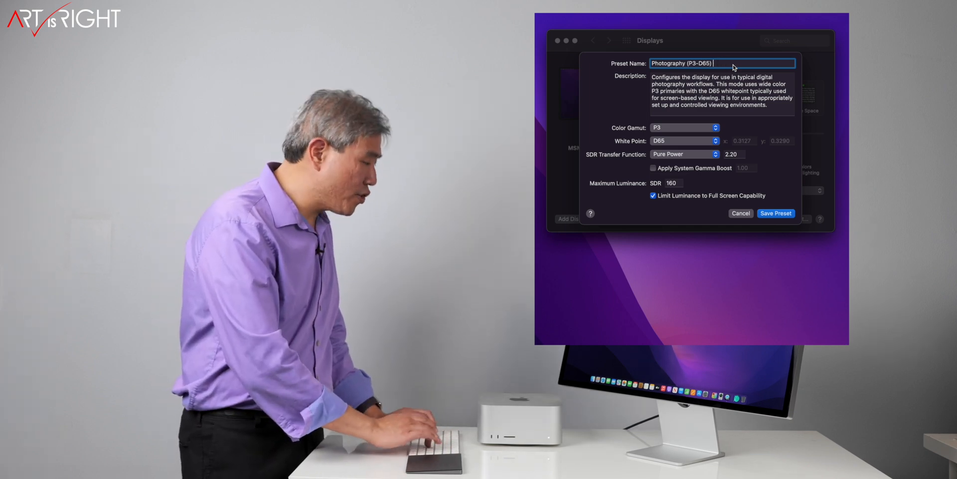
pyautogui.write('L')
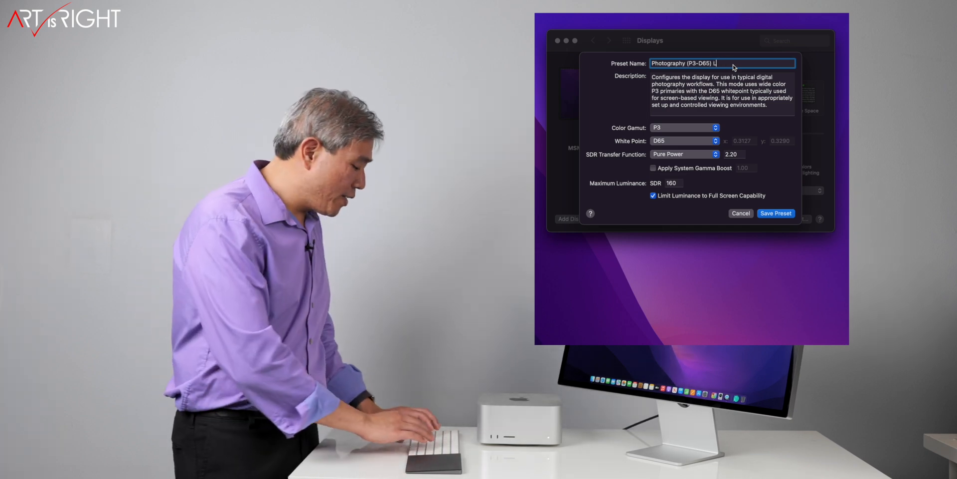
pyautogui.write('100')
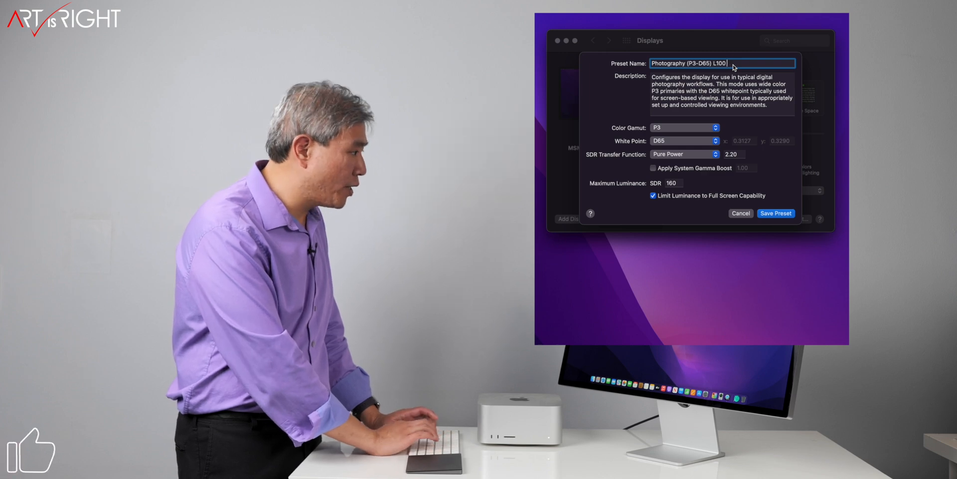
pyautogui.write('sRGB')
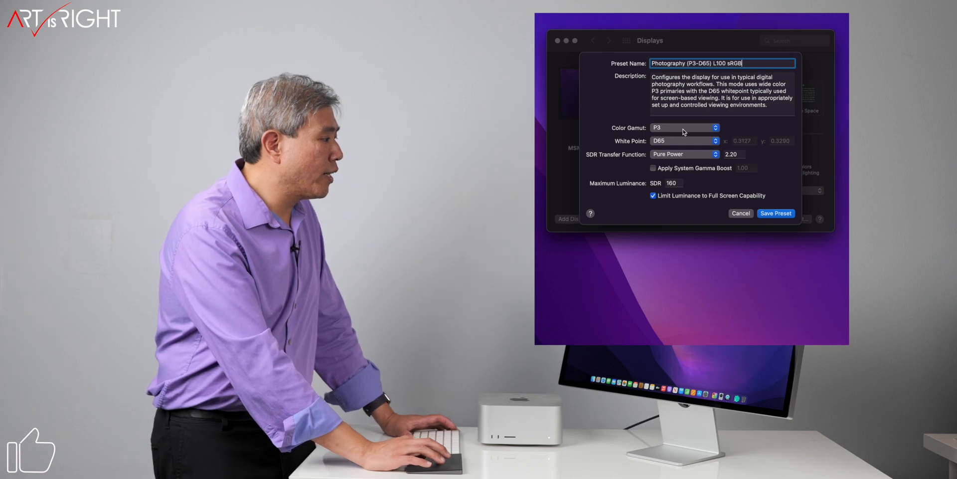
# - Set the preset's colour gamut to Rec.709/sRGB and white point to D65
pyautogui.click(683, 127)
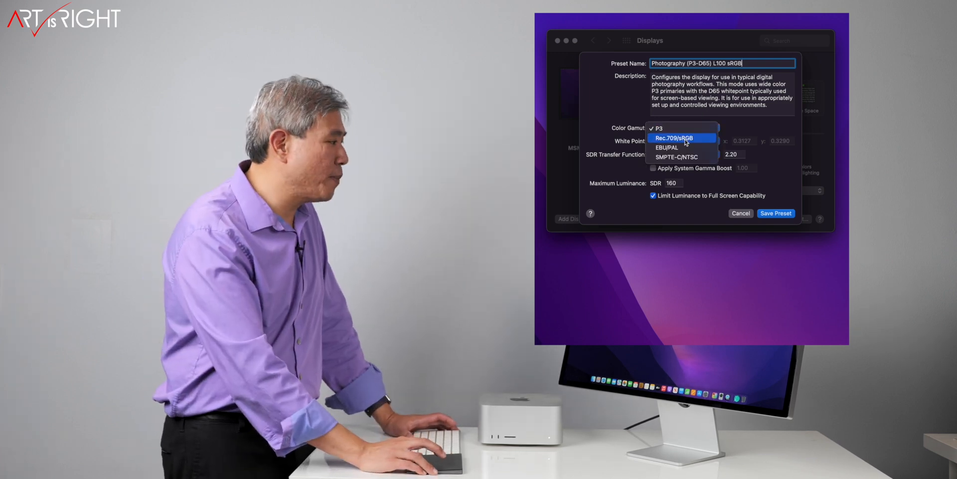
pyautogui.click(682, 138)
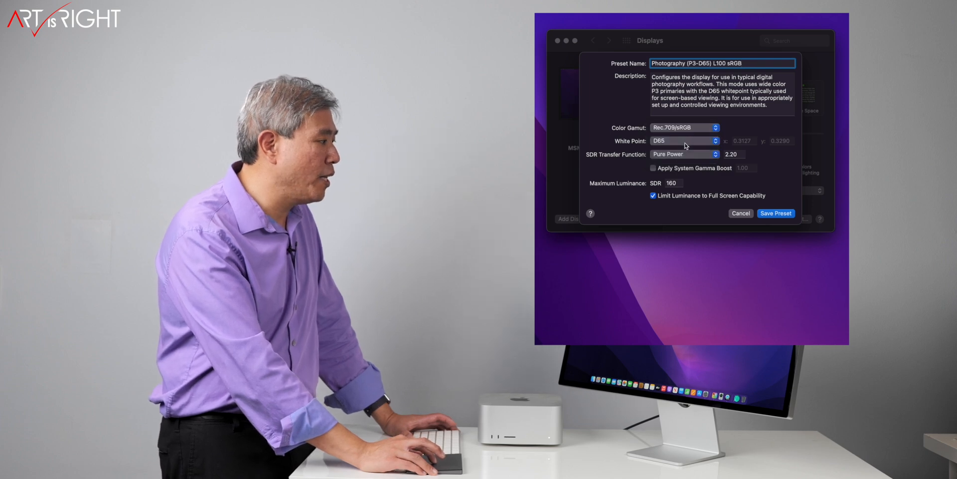
pyautogui.click(683, 141)
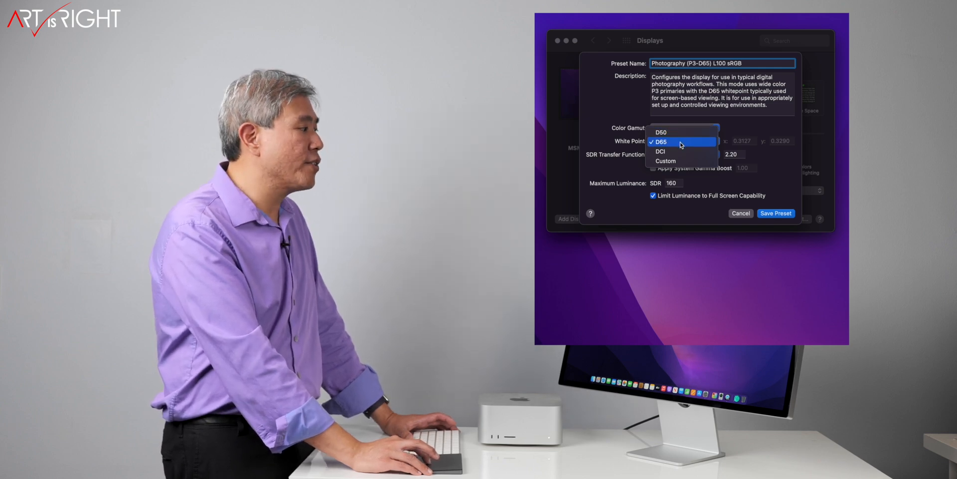
pyautogui.click(661, 141)
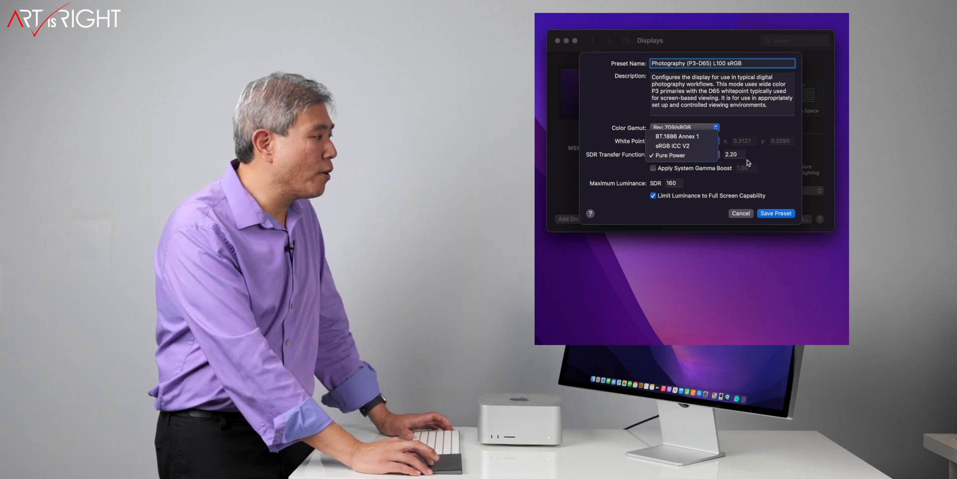
# - Set the transfer function to Pure Power 2.20 and SDR maximum luminance to 100
pyautogui.click(683, 127)
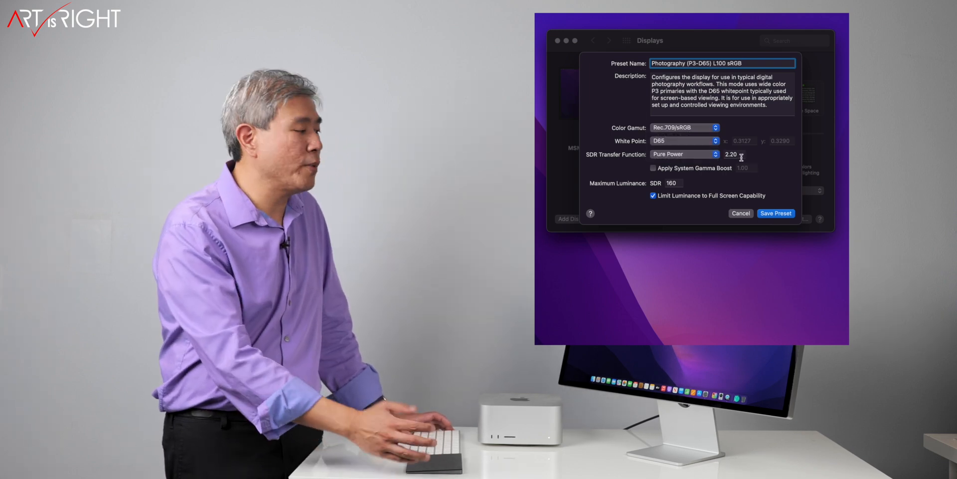
pyautogui.click(683, 154)
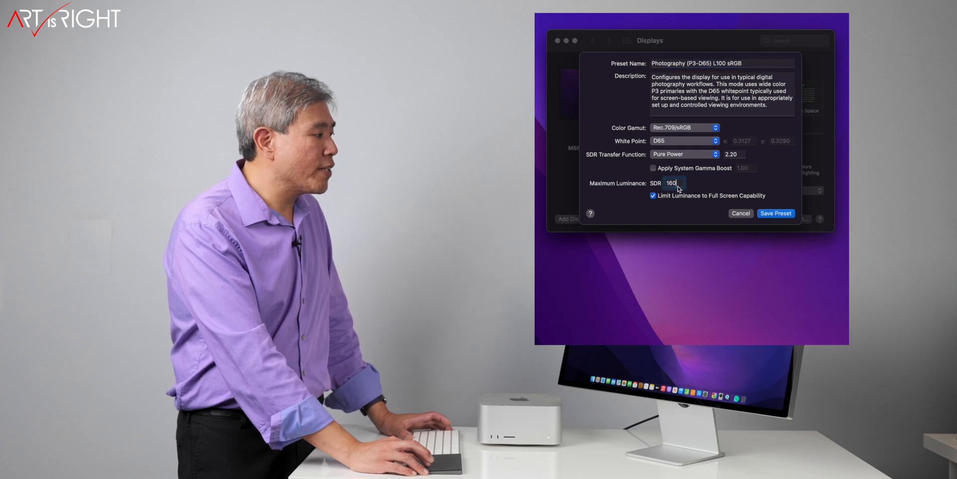
pyautogui.write('80')
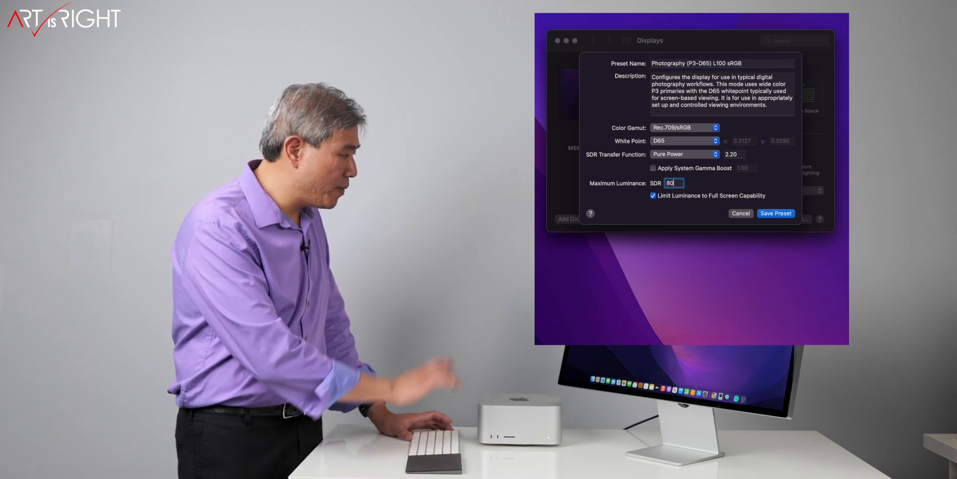
pyautogui.write('100')
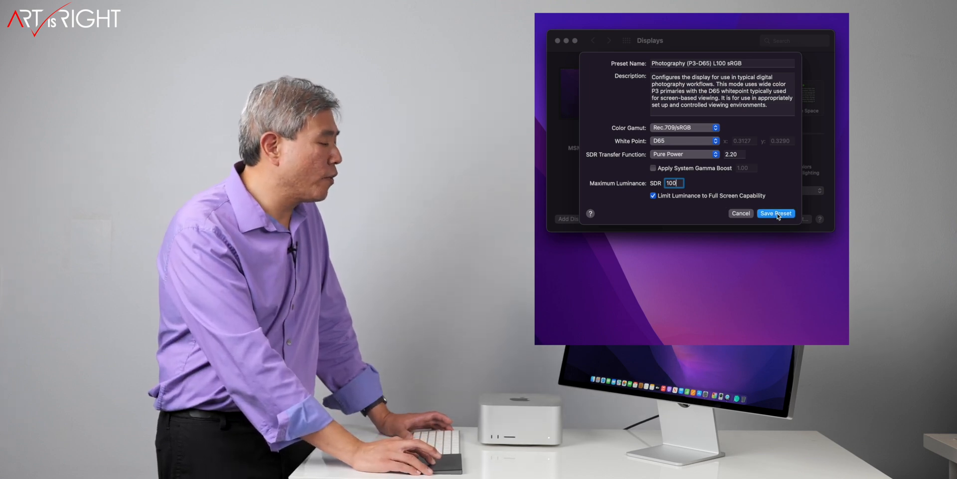
# - Save the L100 sRGB preset and choose Photography (P3-D65) L100 sRGB from Presets
pyautogui.click(775, 213)
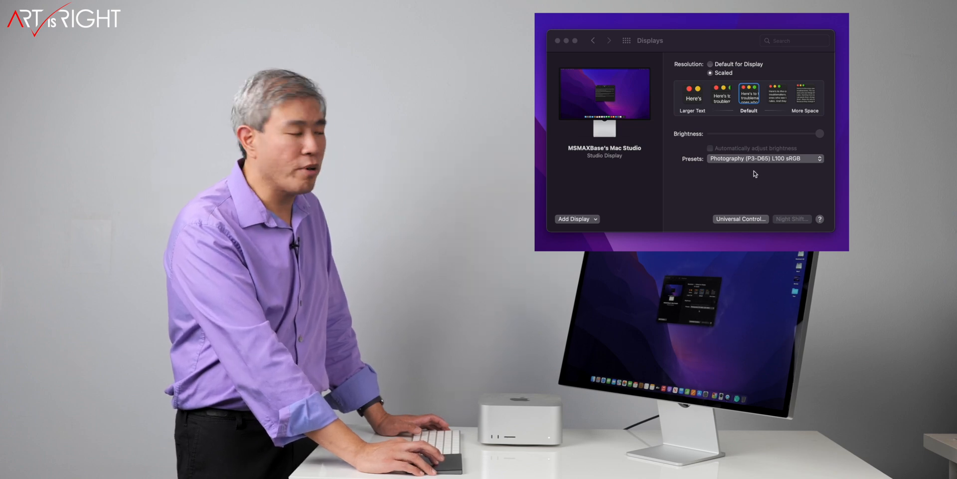
pyautogui.click(765, 158)
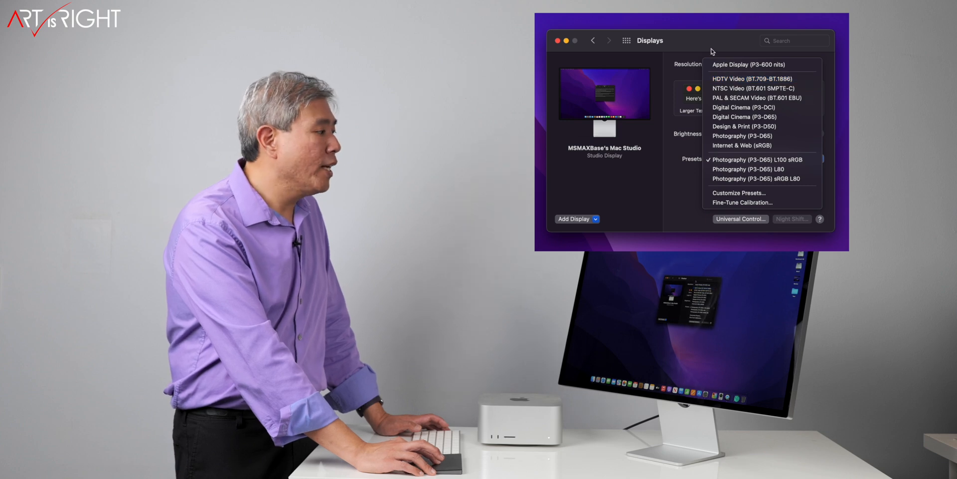
pyautogui.moveTo(833, 94)
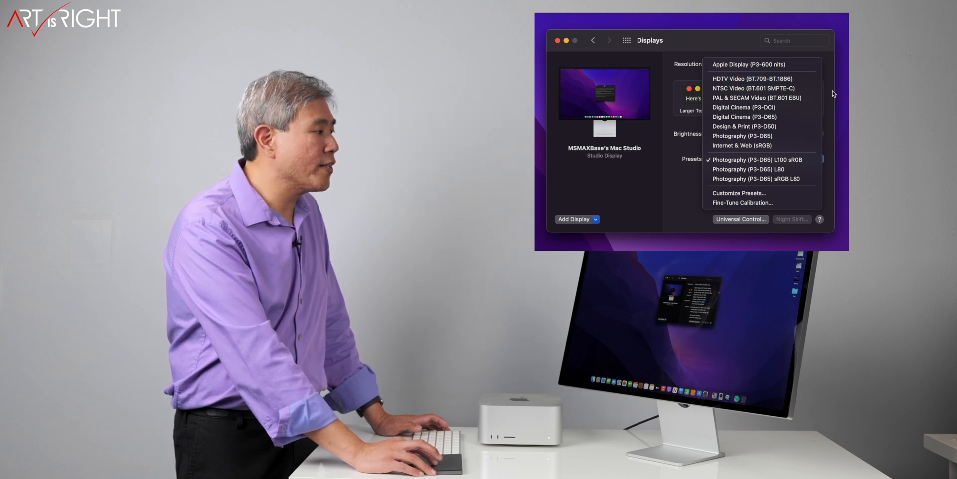
pyautogui.click(761, 159)
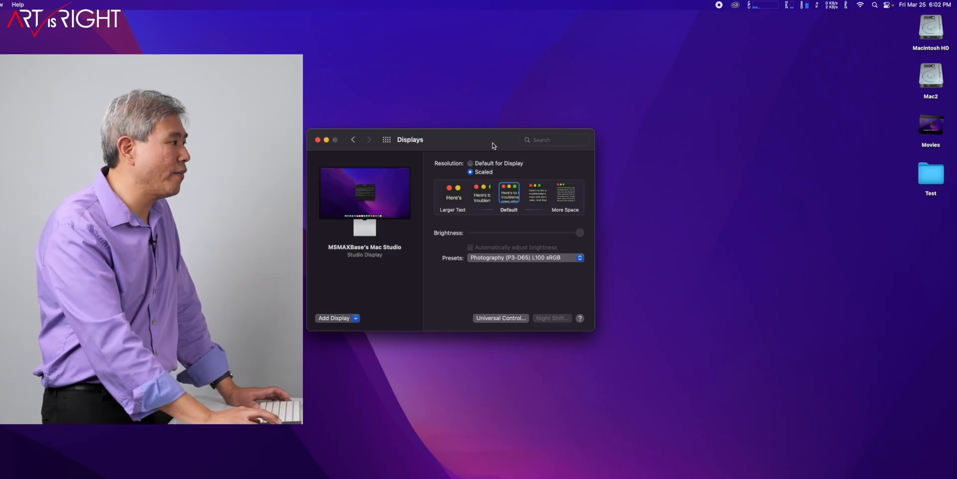
# - Review the presets in Control Center's Display module, then reopen the Displays preset list
pyautogui.click(889, 5)
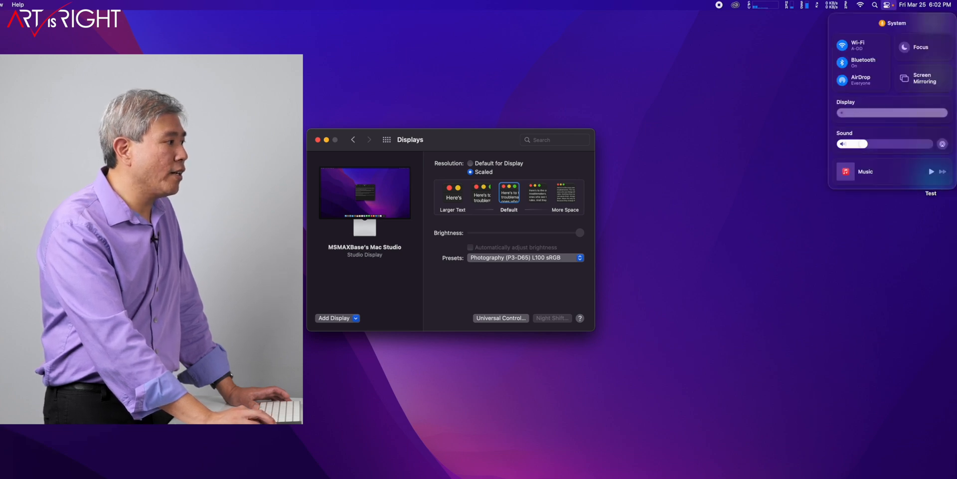
pyautogui.click(891, 107)
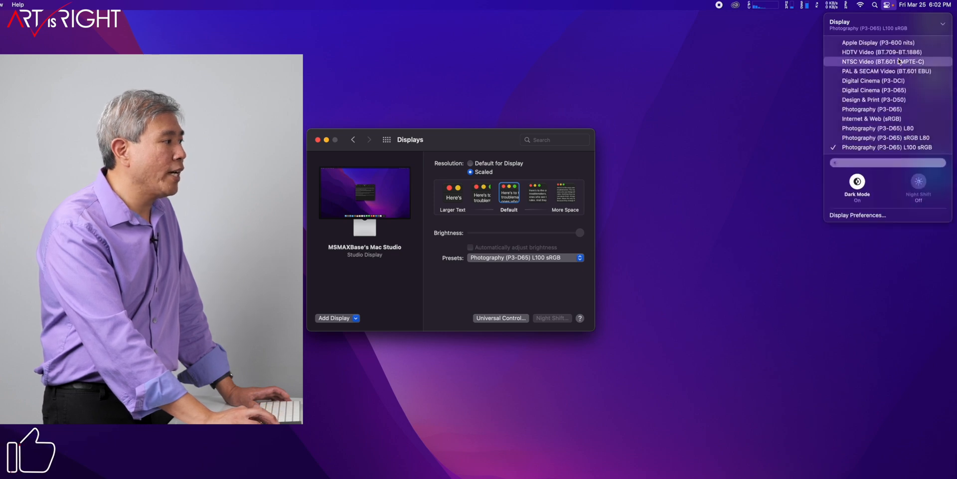
pyautogui.moveTo(873, 109)
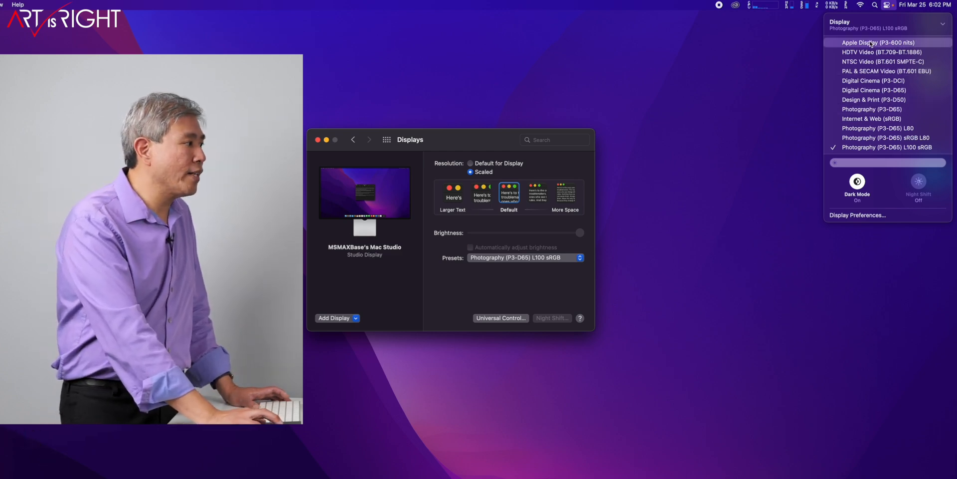
pyautogui.click(525, 257)
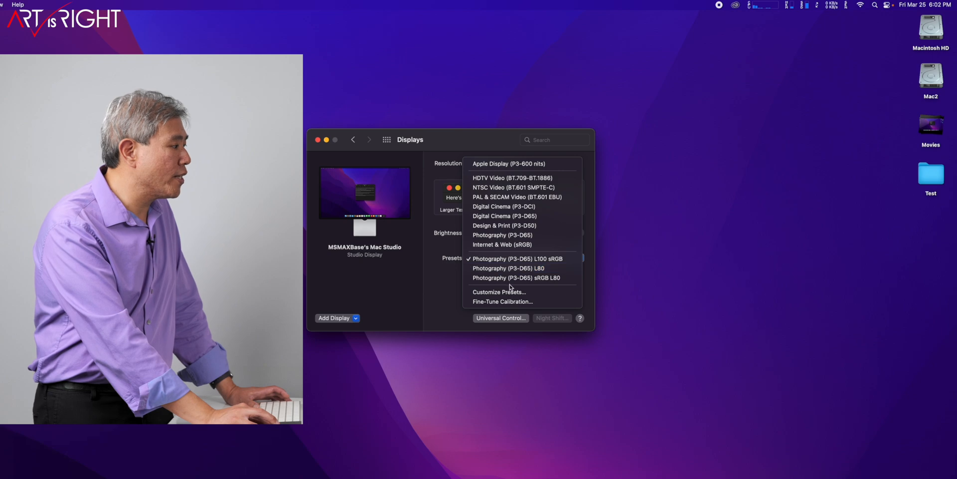
# - Show only the L100 sRGB, L80 and sRGB L80 presets in Control Center's display menu
pyautogui.click(499, 291)
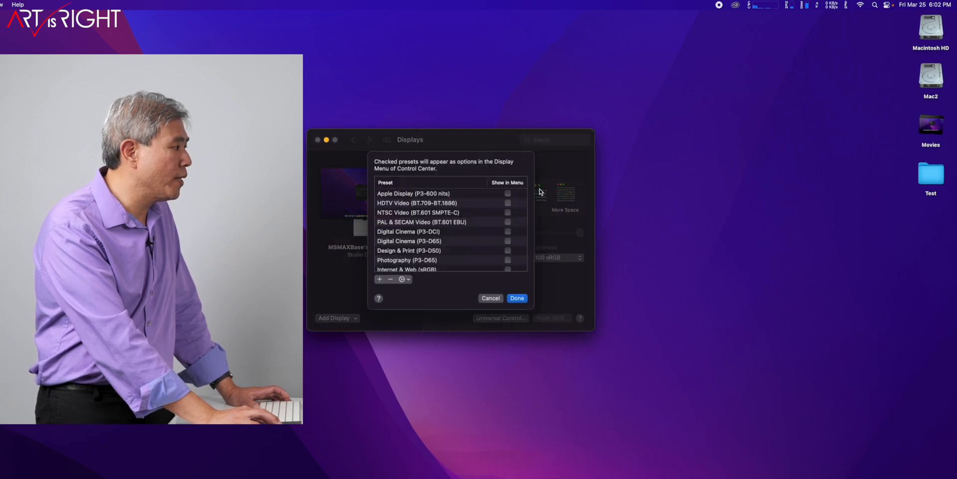
pyautogui.click(507, 193)
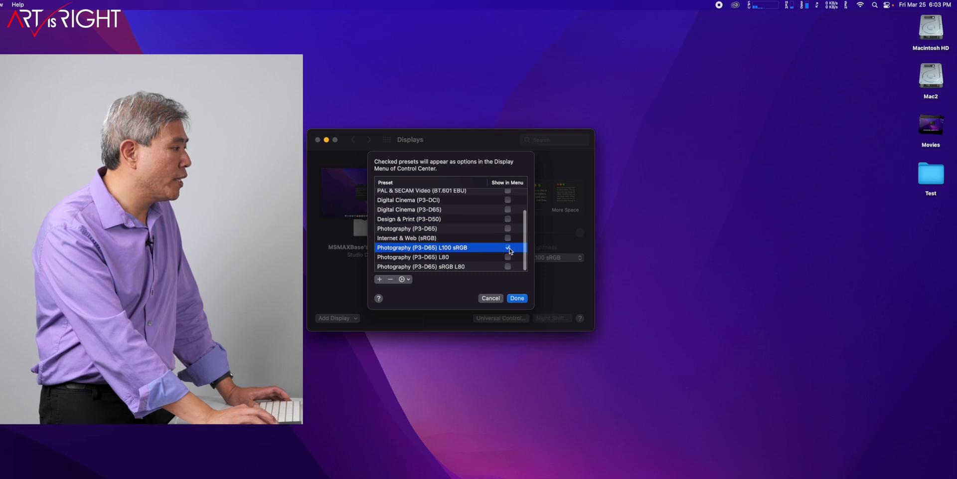
pyautogui.click(508, 256)
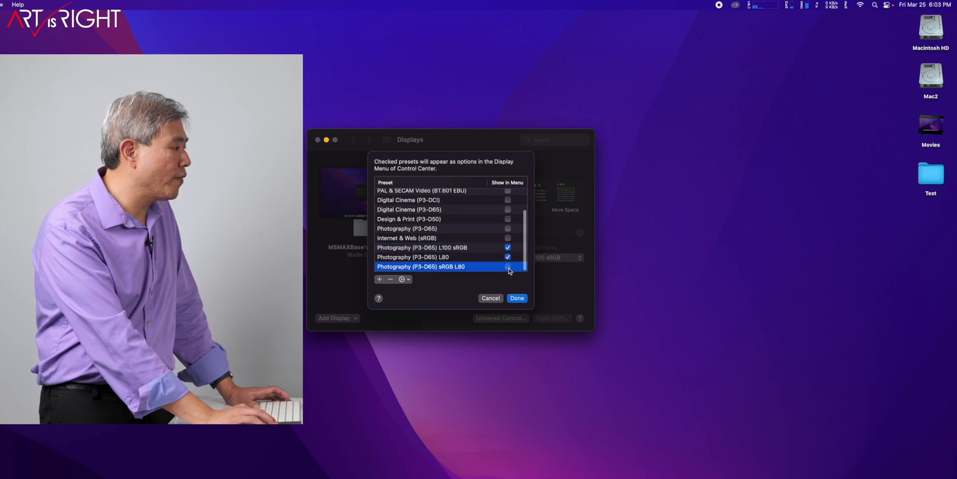
pyautogui.click(517, 298)
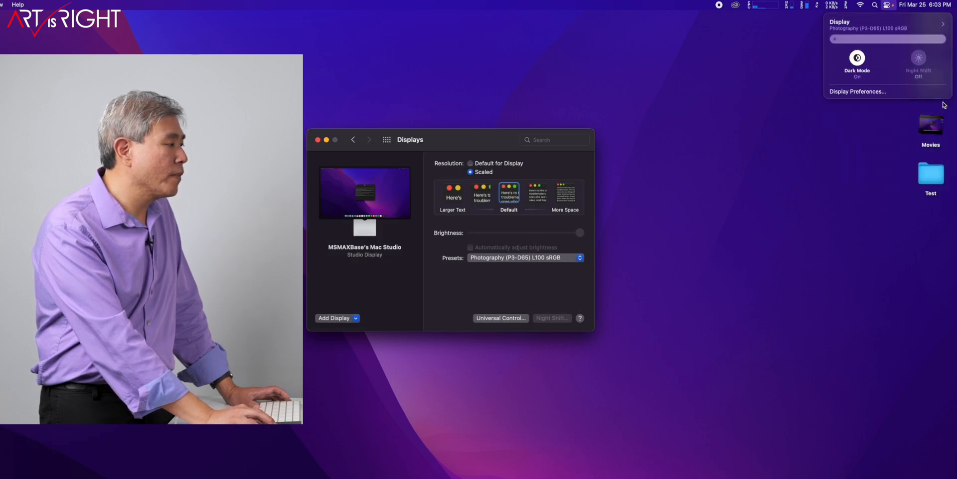
pyautogui.click(886, 24)
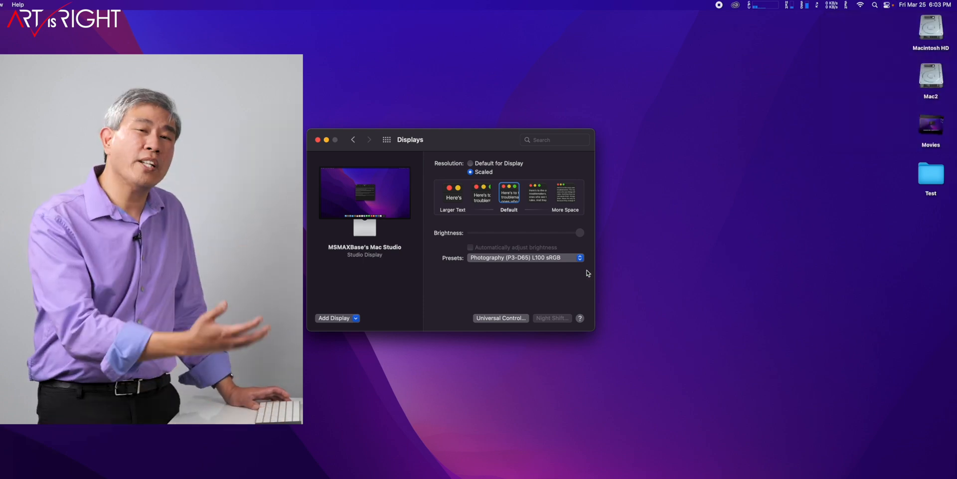
# - Choose Fine-Tune Calibration from the Studio Display's Presets pop-up
pyautogui.click(524, 257)
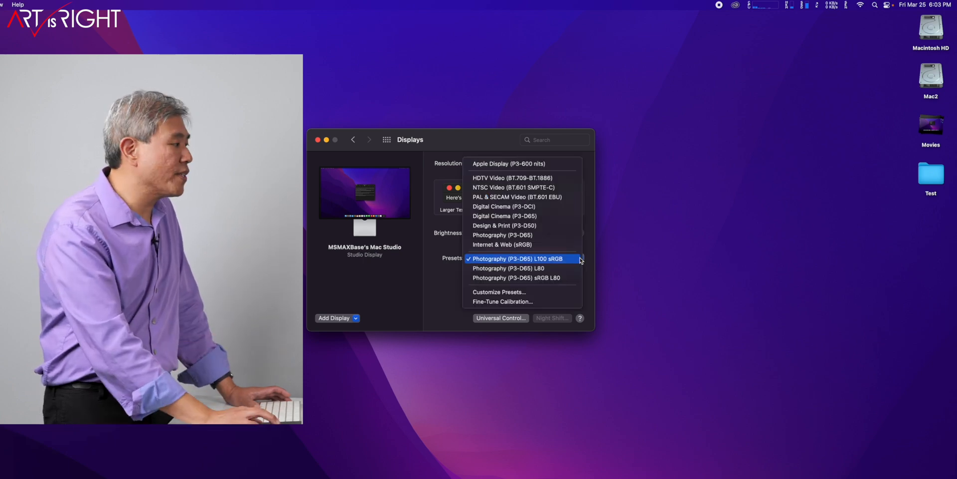
pyautogui.moveTo(504, 206)
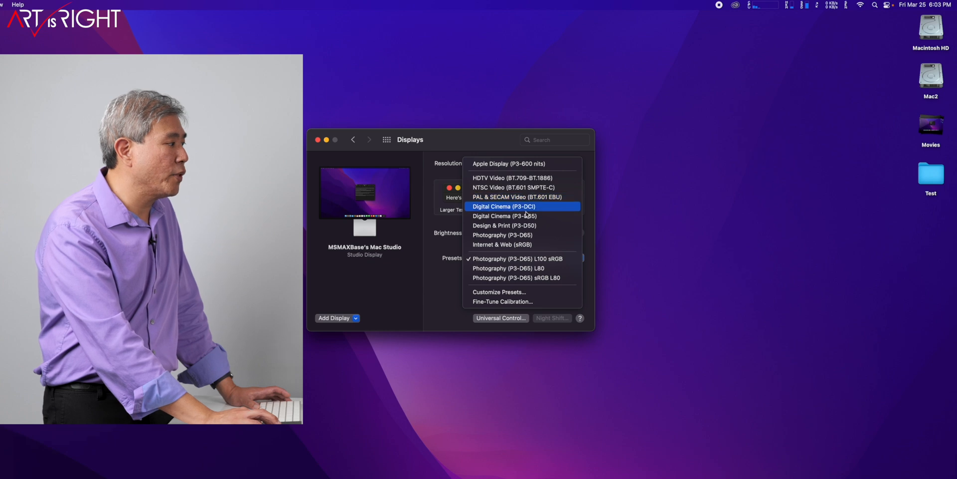
pyautogui.moveTo(504, 215)
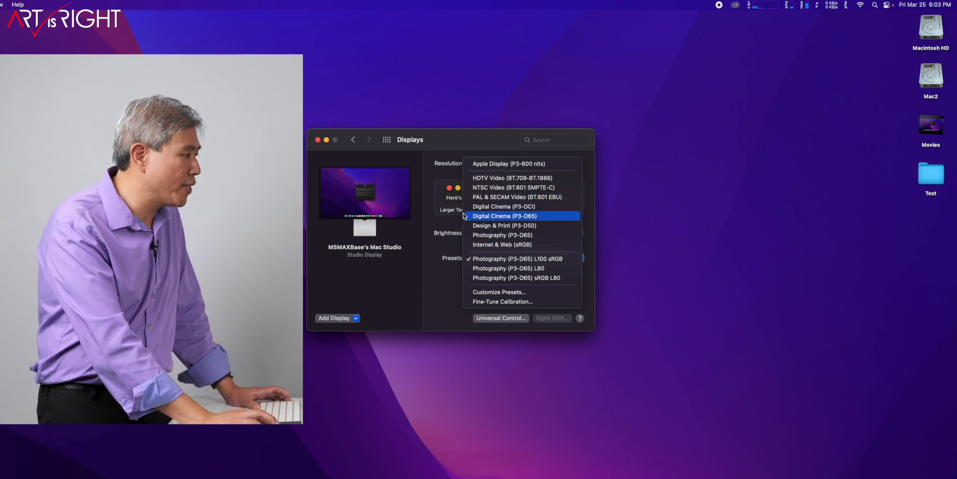
pyautogui.moveTo(502, 301)
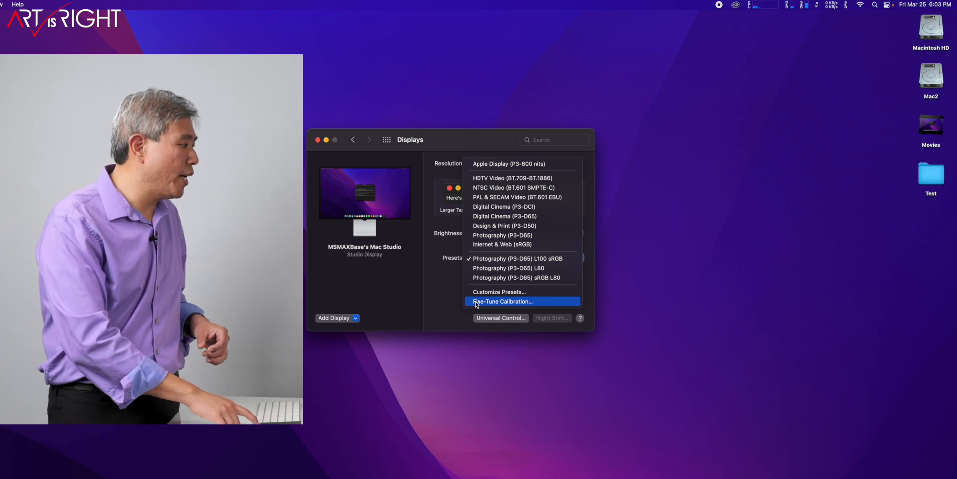
pyautogui.click(501, 302)
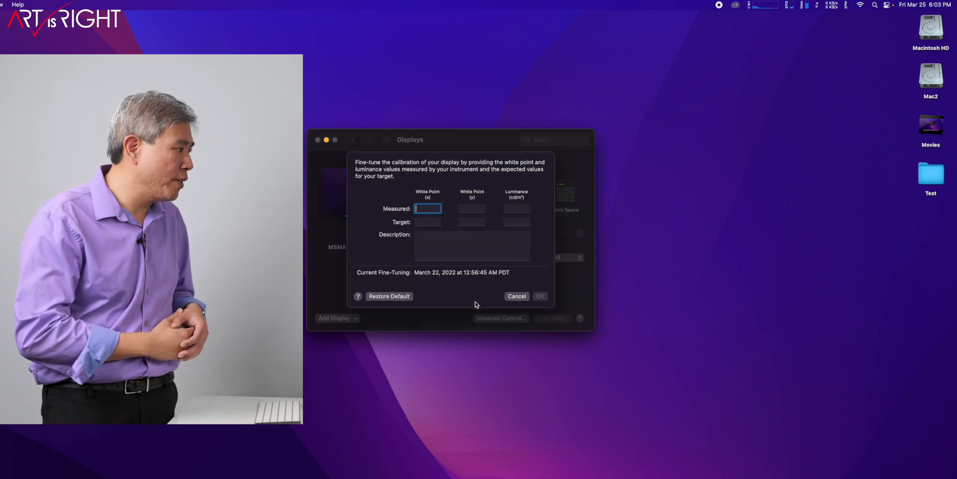